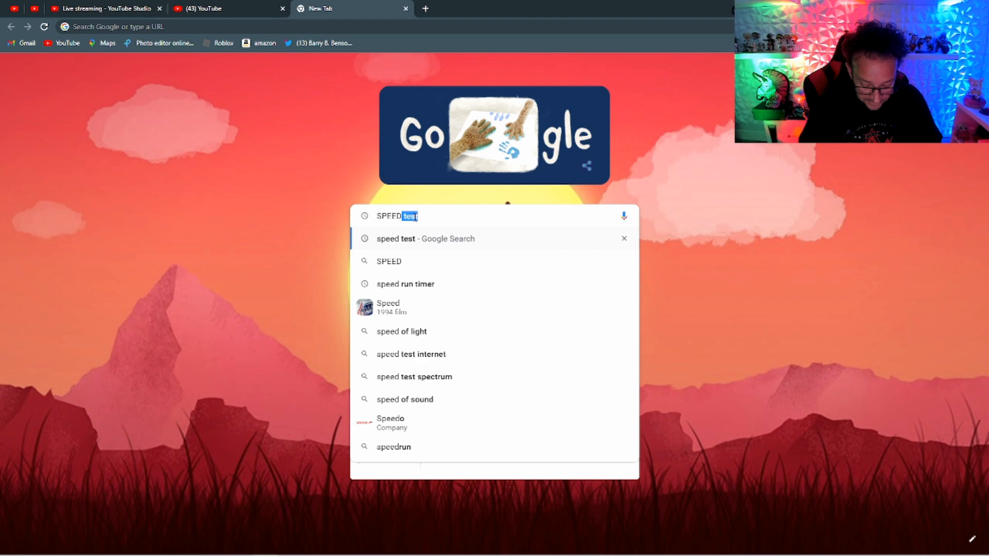
# - Search Google for speed test and go to the Speedtest by Ookla site
pyautogui.press('Enter')
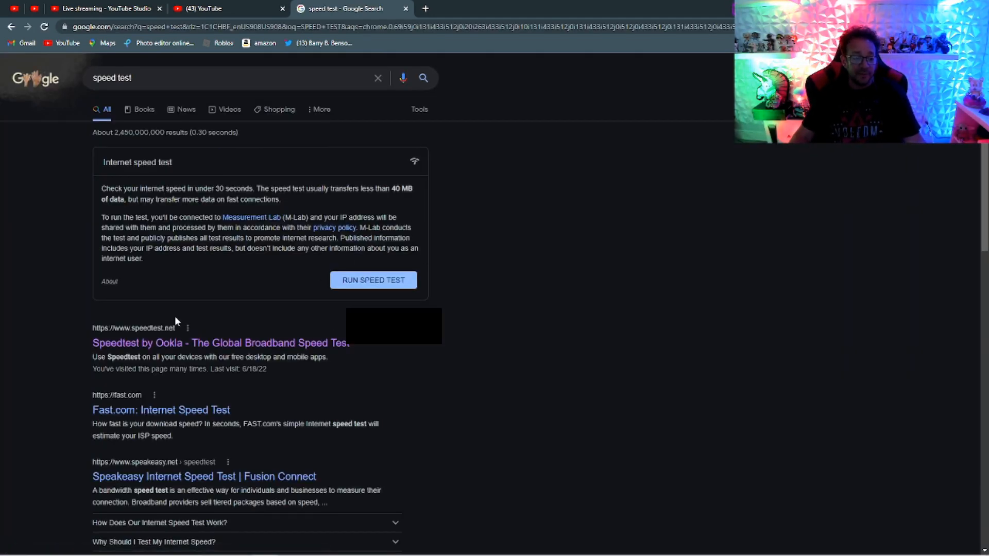
pyautogui.click(220, 342)
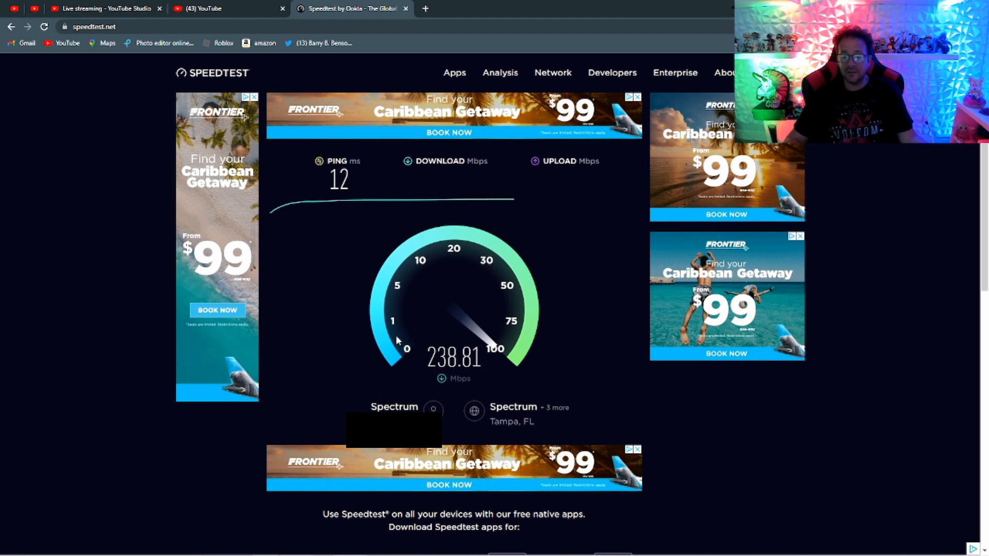
pyautogui.moveTo(582, 347)
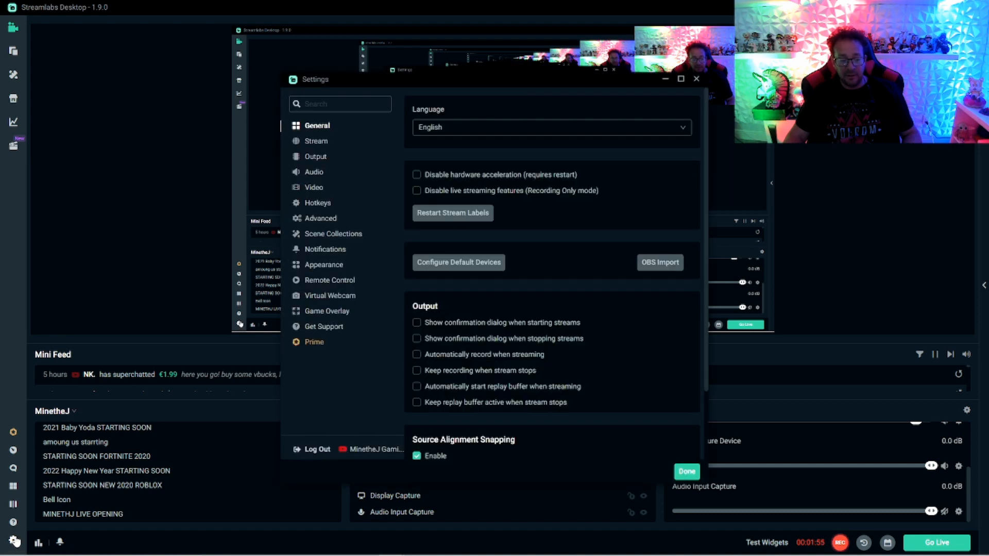
pyautogui.moveTo(470, 246)
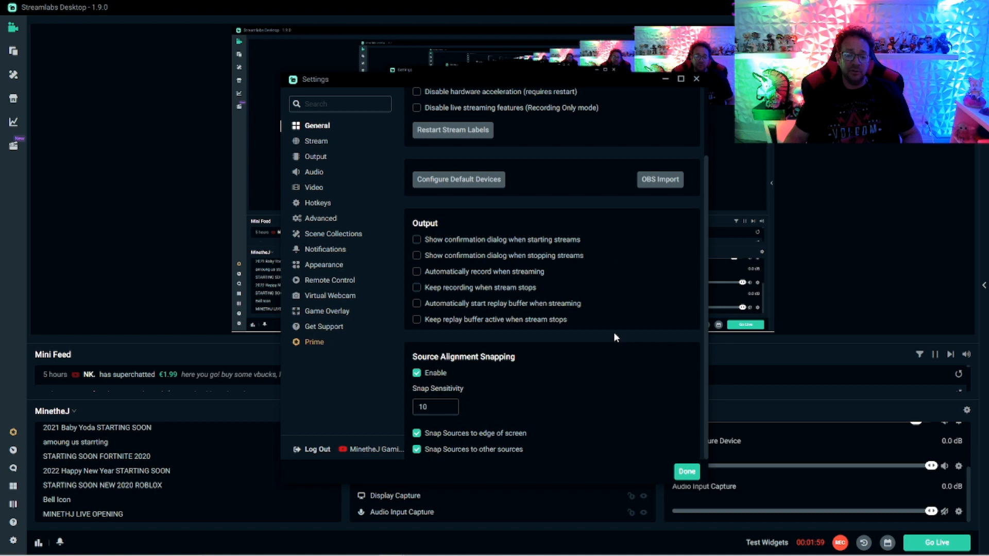
pyautogui.moveTo(610, 396)
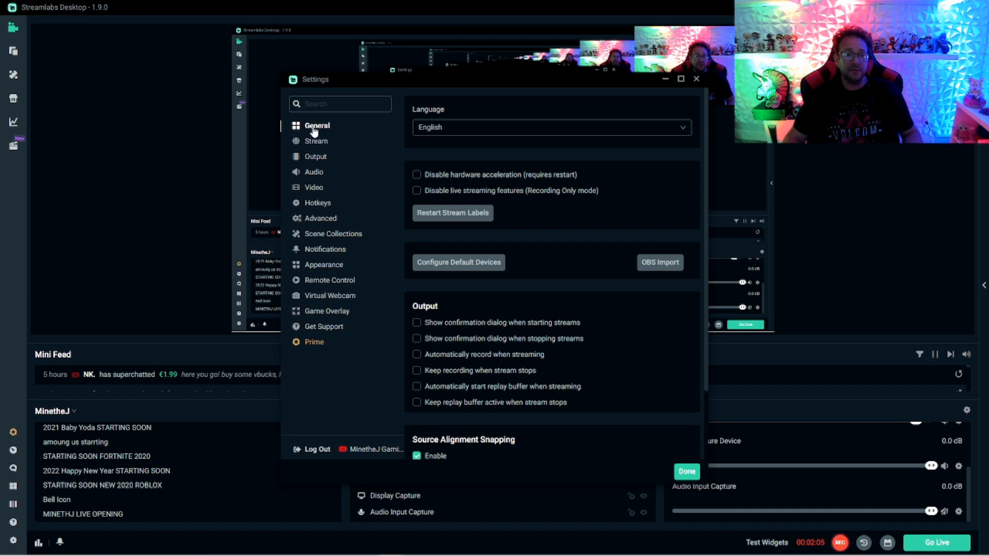
# - Show the Stream settings listing the linked YouTube and Twitch accounts
pyautogui.click(316, 141)
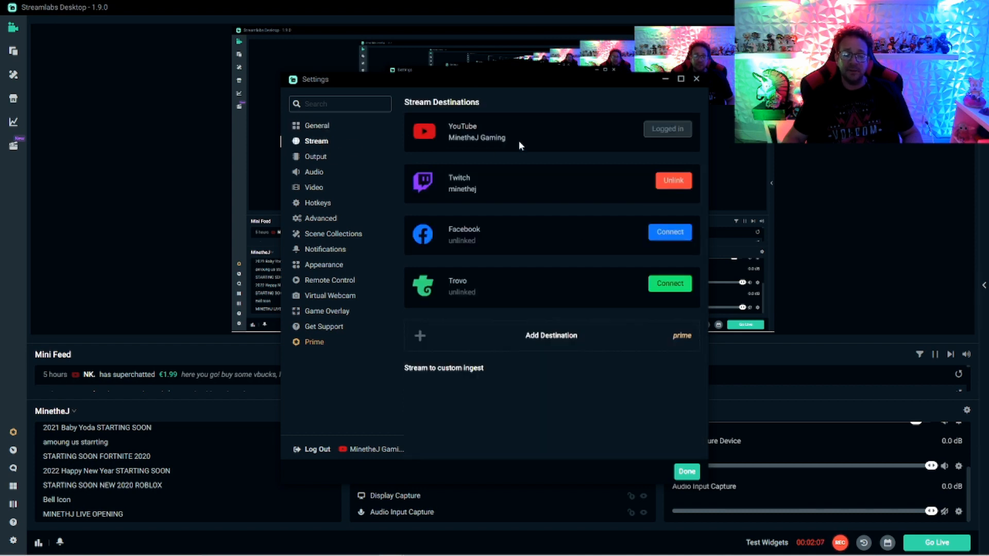
pyautogui.moveTo(583, 232)
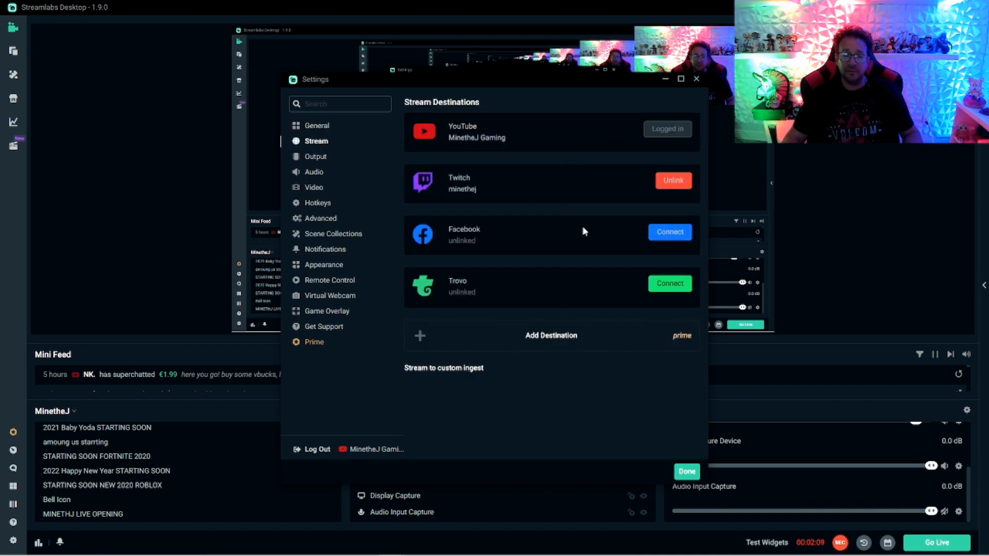
pyautogui.moveTo(568, 159)
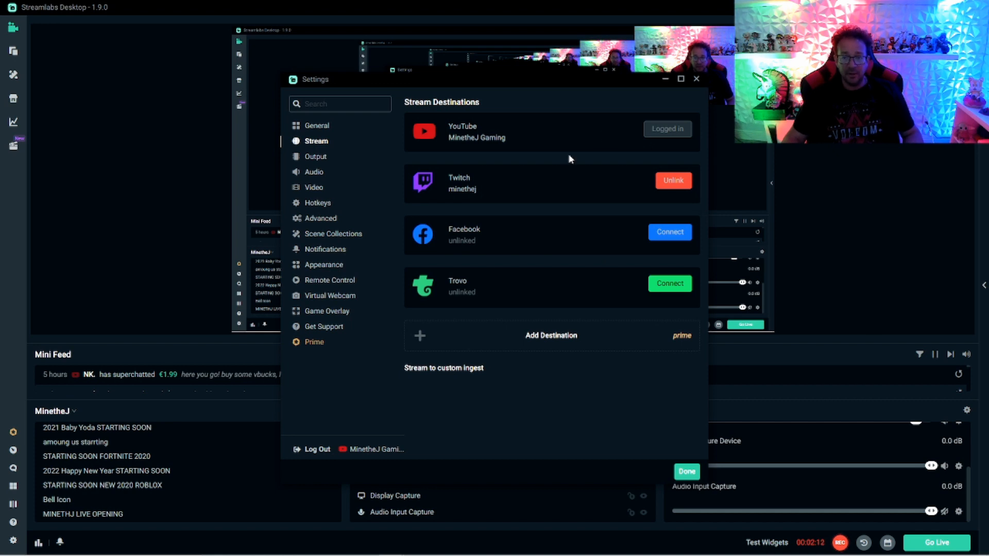
pyautogui.moveTo(321, 157)
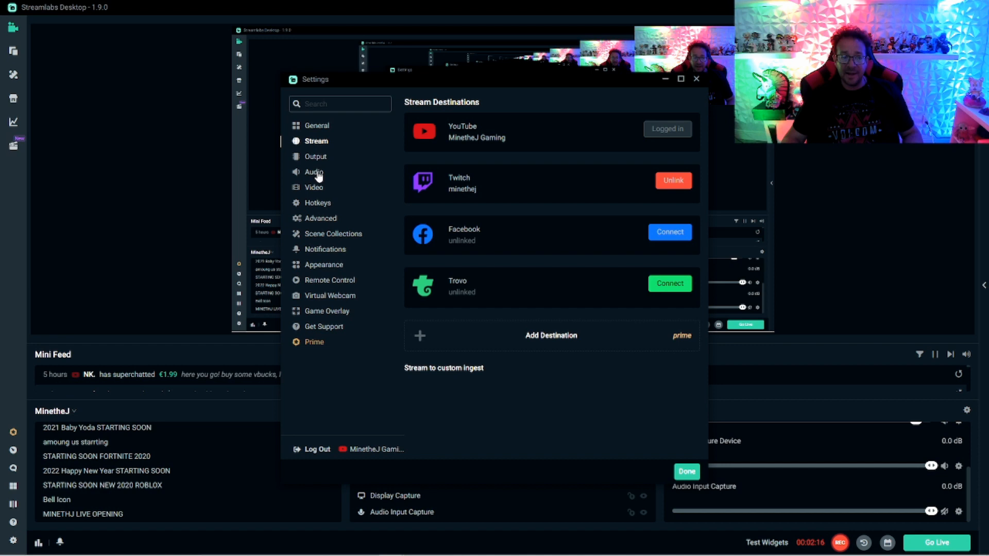
# - Show the Audio settings and keep the sample rate at 48khz with stereo channels
pyautogui.click(314, 172)
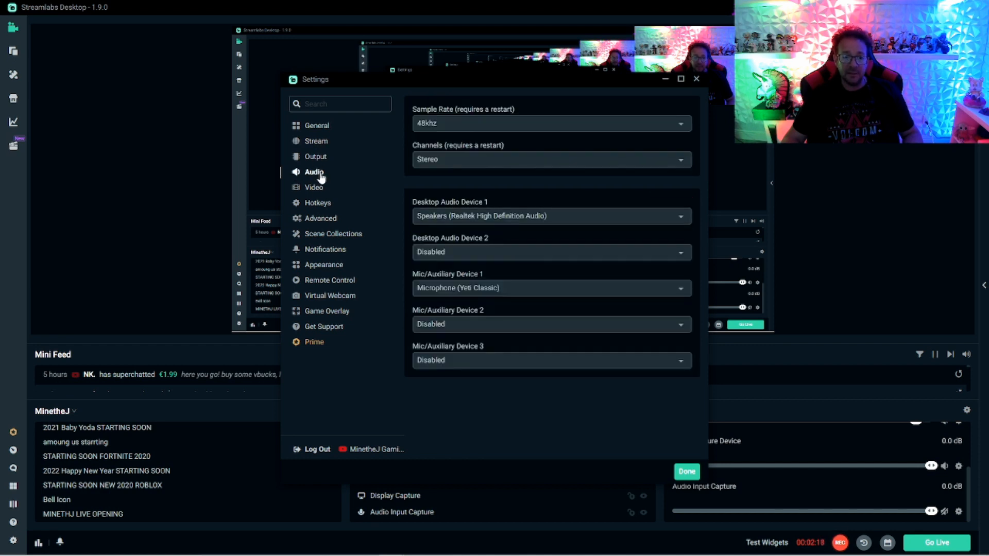
pyautogui.moveTo(410, 131)
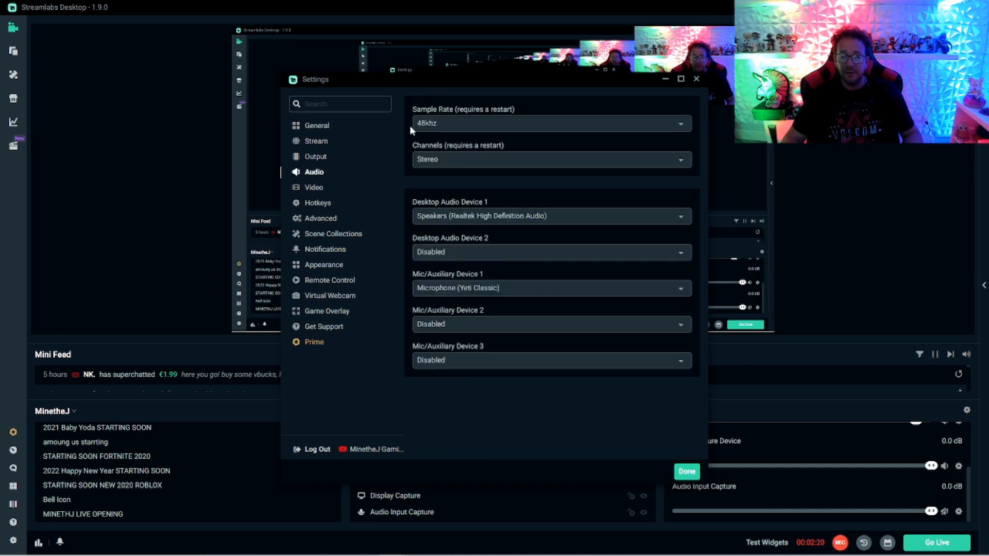
pyautogui.click(549, 122)
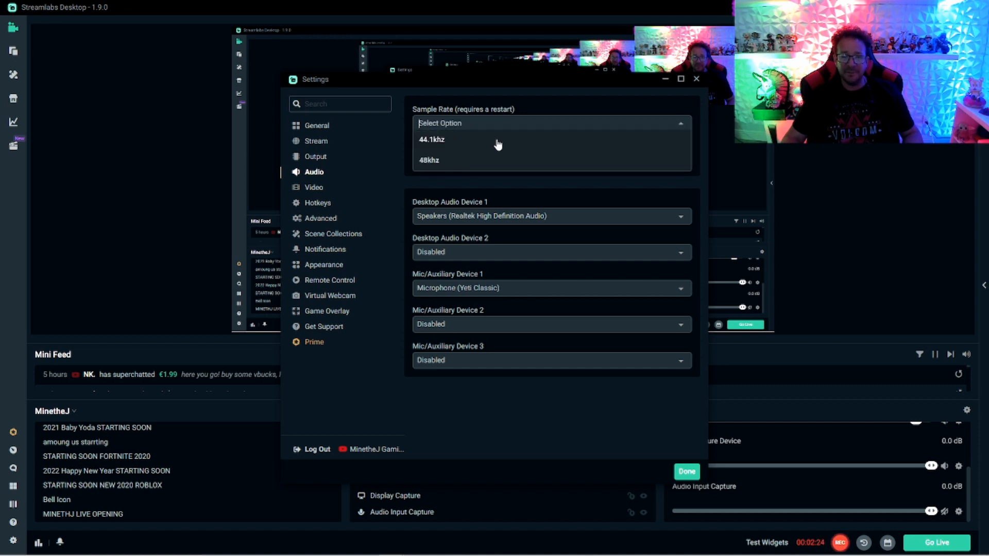
pyautogui.click(429, 160)
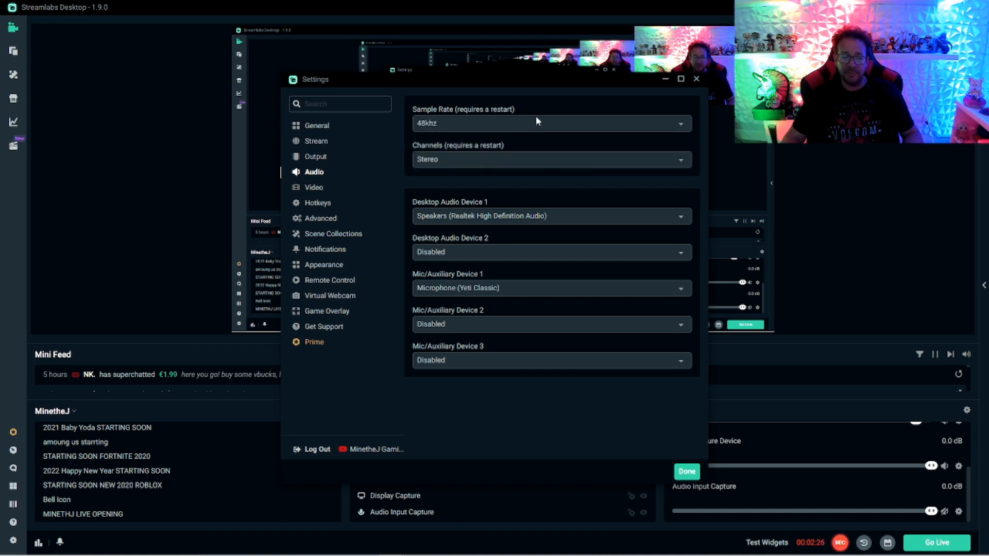
pyautogui.moveTo(502, 284)
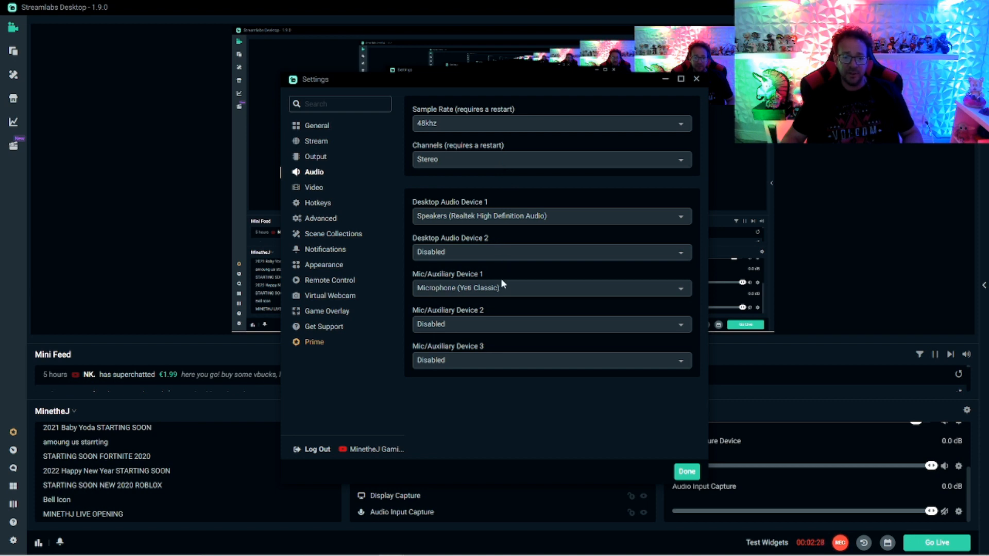
pyautogui.moveTo(508, 288)
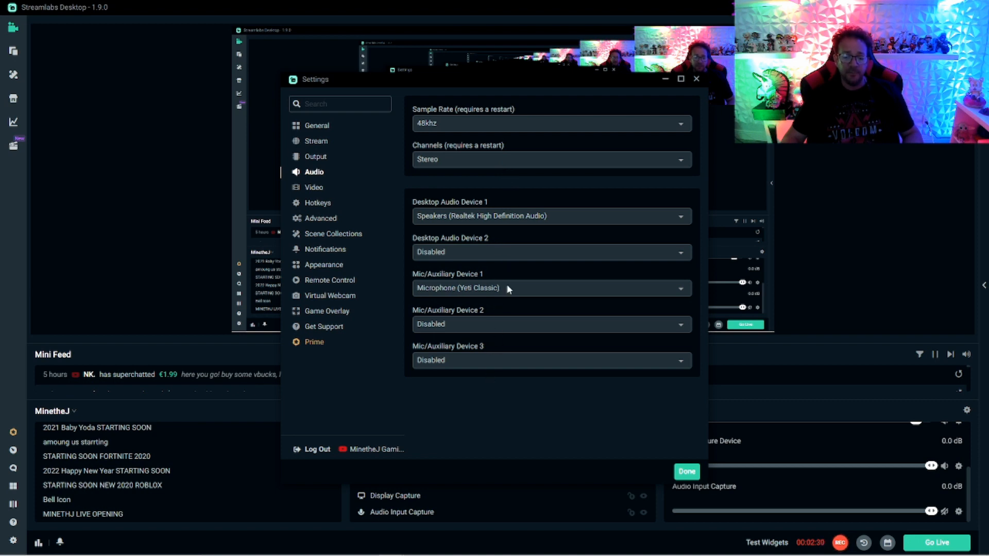
pyautogui.moveTo(523, 297)
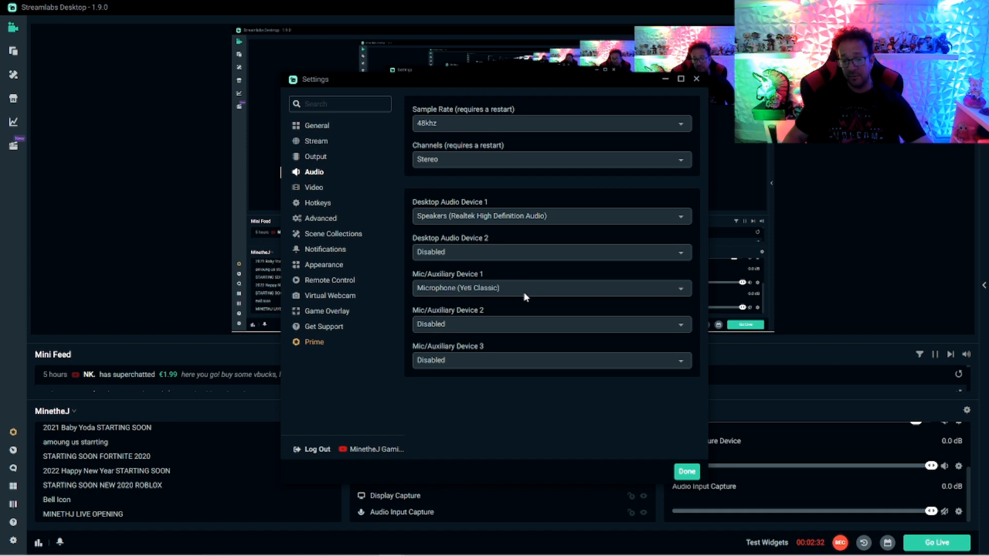
pyautogui.moveTo(566, 304)
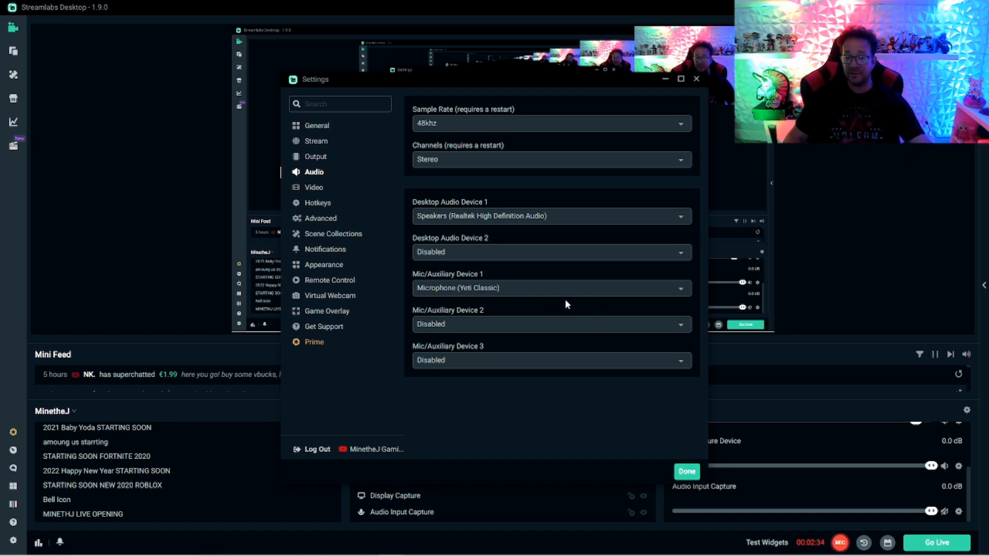
pyautogui.moveTo(574, 276)
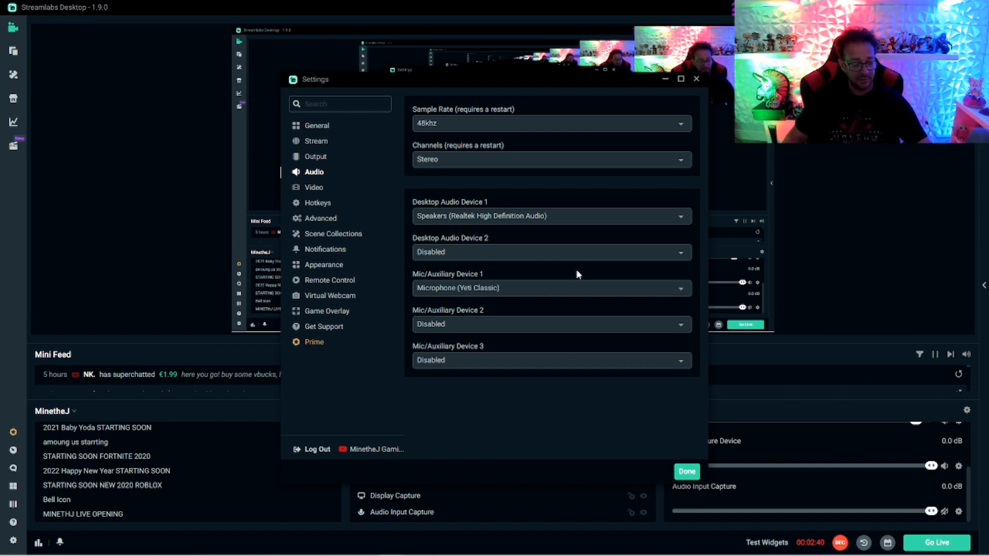
pyautogui.moveTo(414, 234)
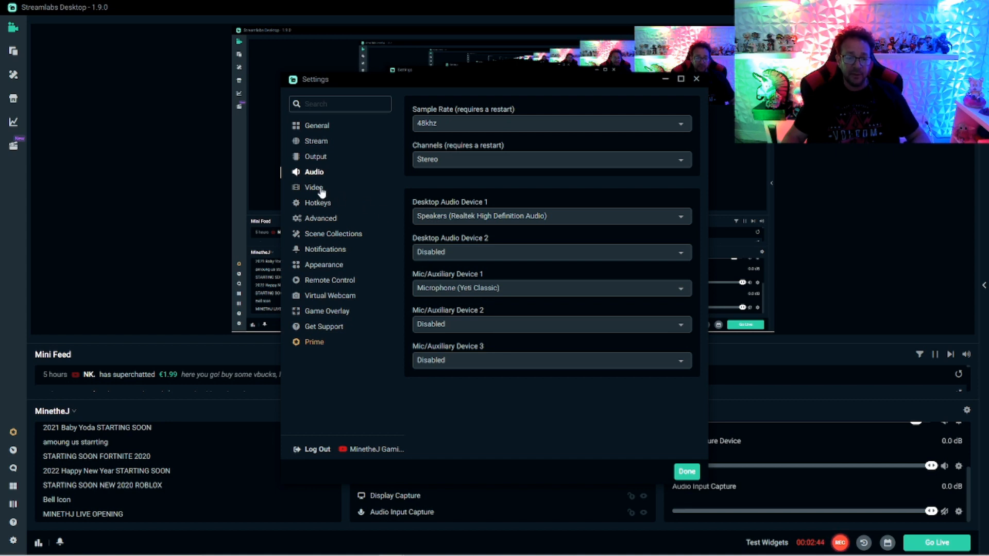
pyautogui.moveTo(319, 223)
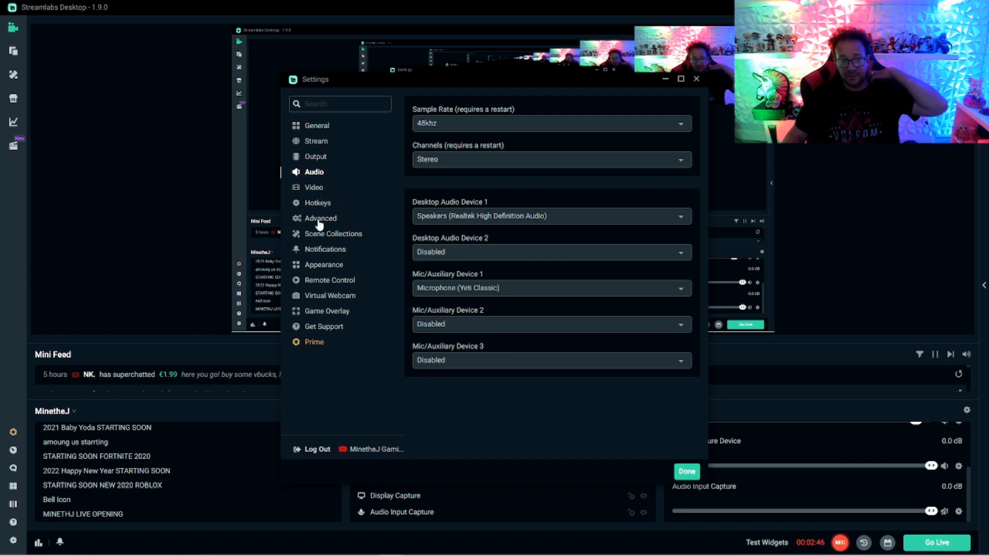
pyautogui.click(321, 218)
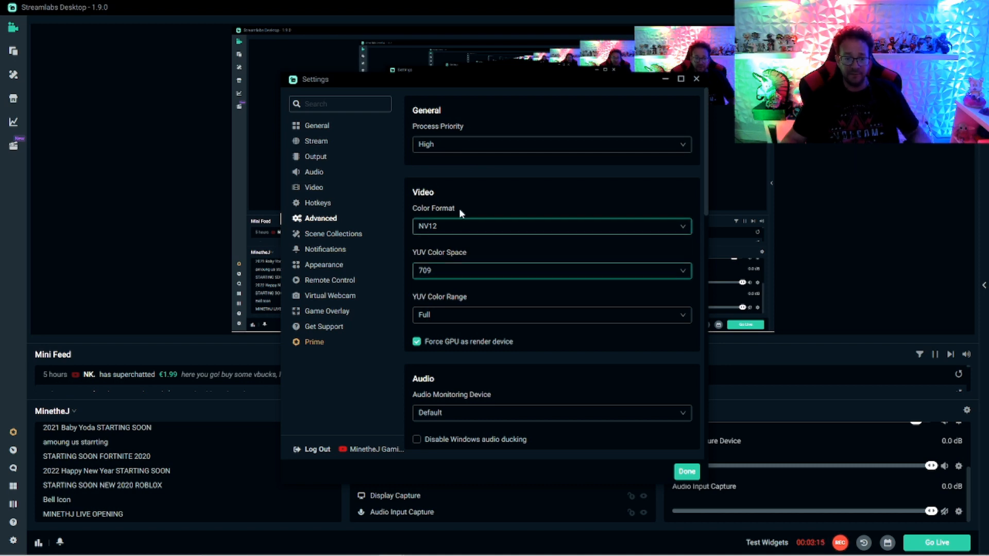
pyautogui.moveTo(535, 373)
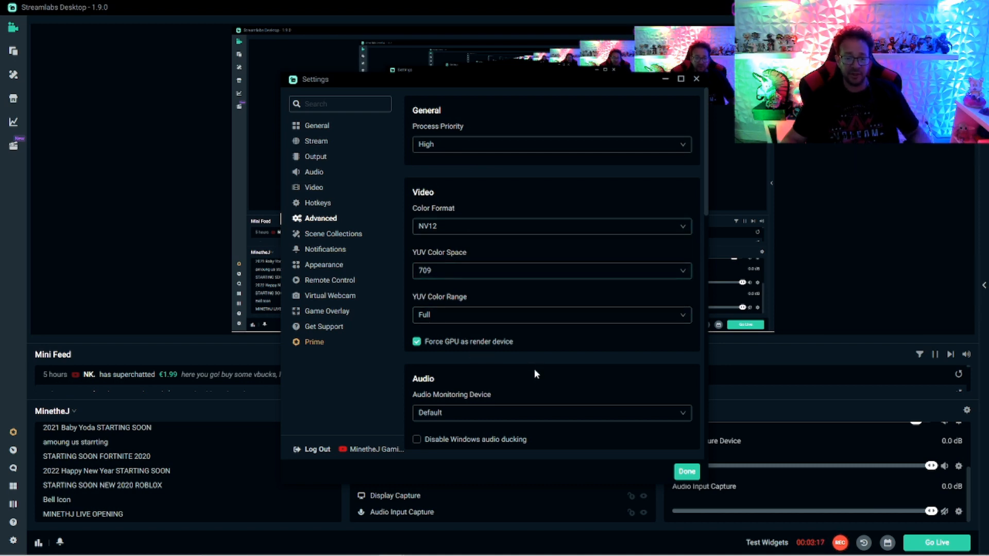
pyautogui.scroll(-3)
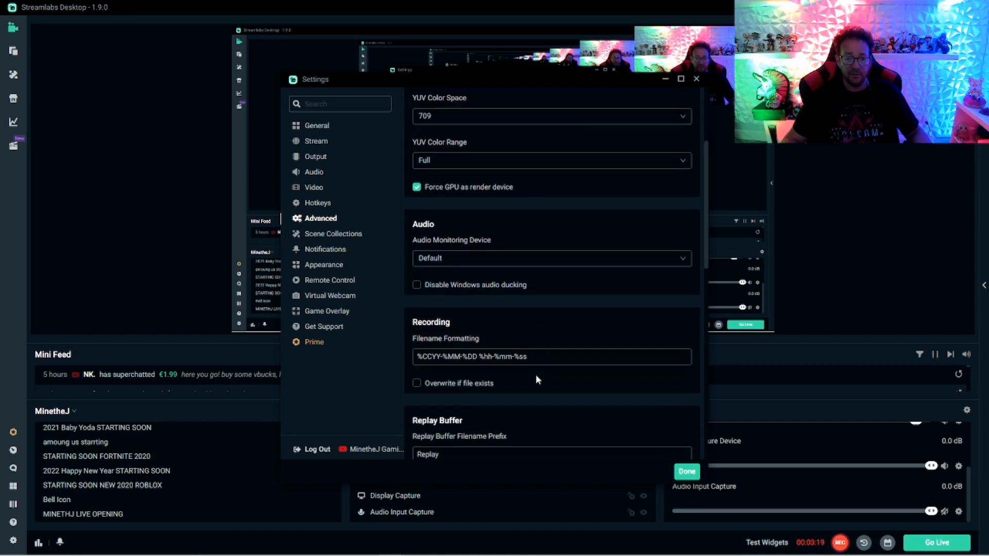
pyautogui.scroll(-3)
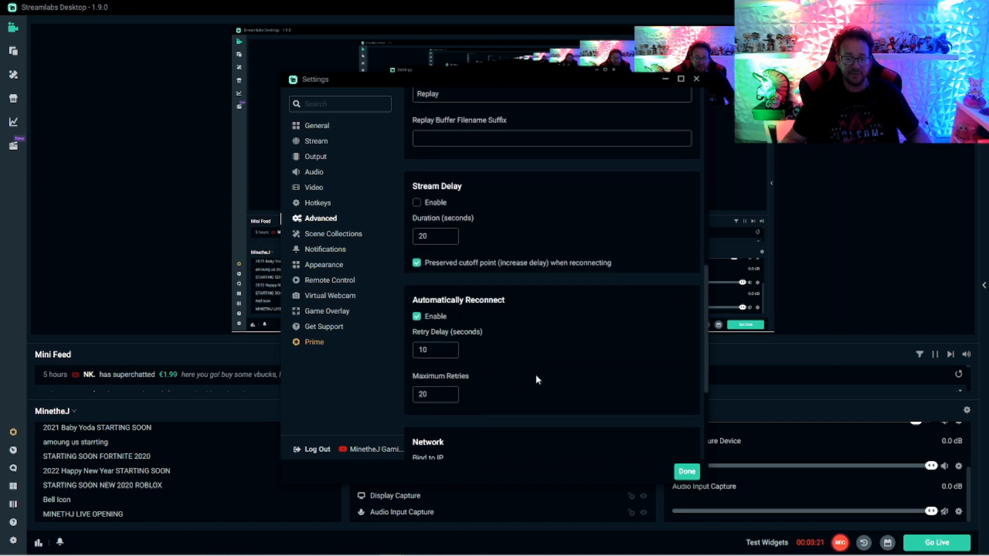
pyautogui.scroll(-3)
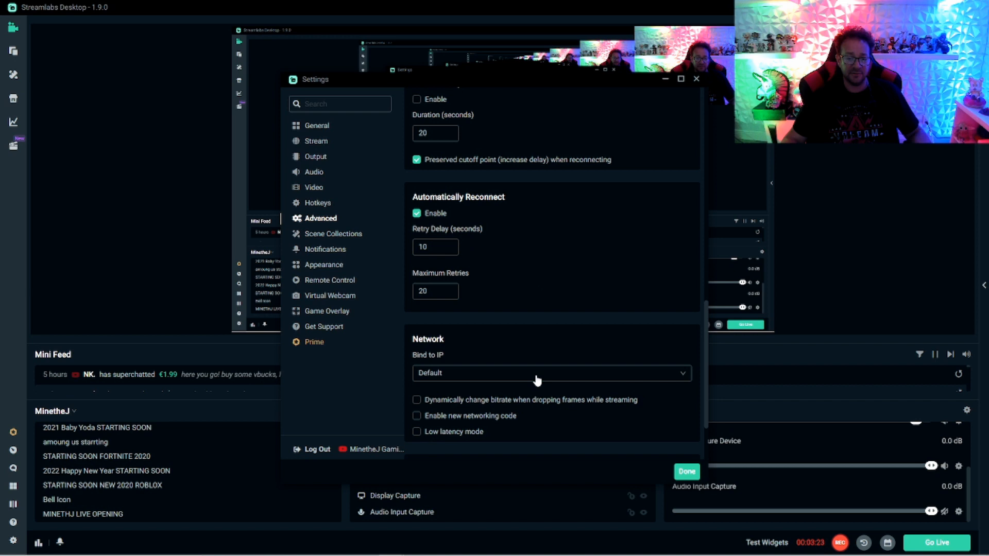
pyautogui.scroll(-3)
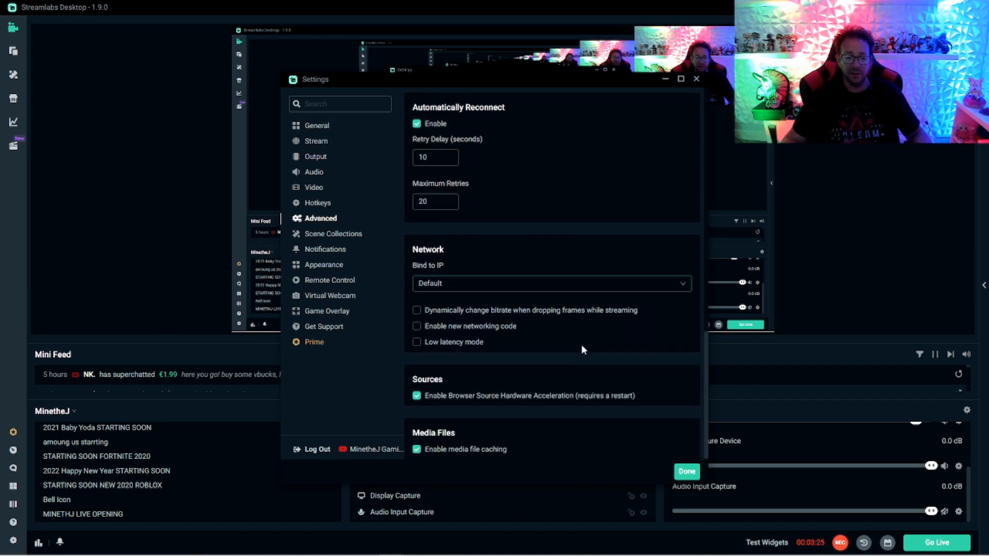
pyautogui.moveTo(381, 219)
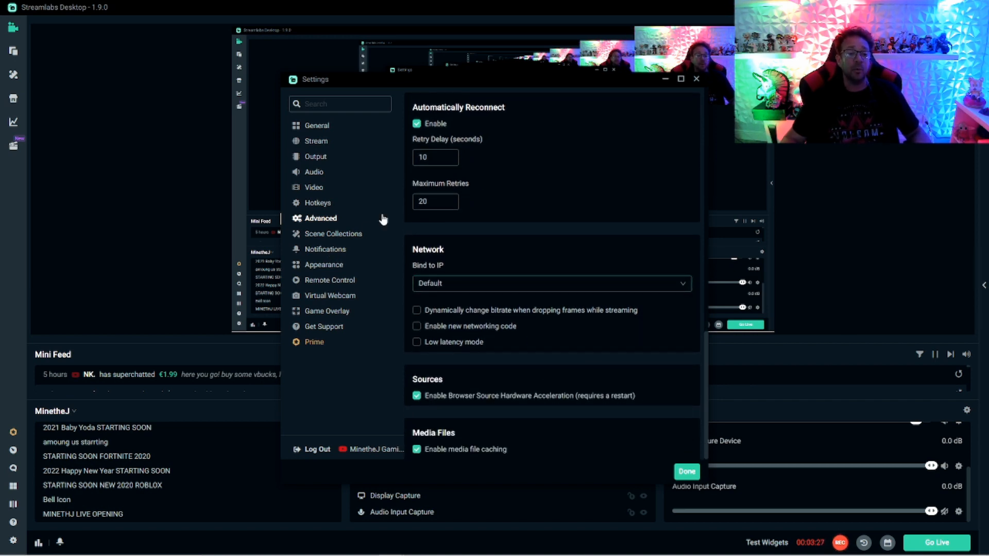
pyautogui.moveTo(309, 197)
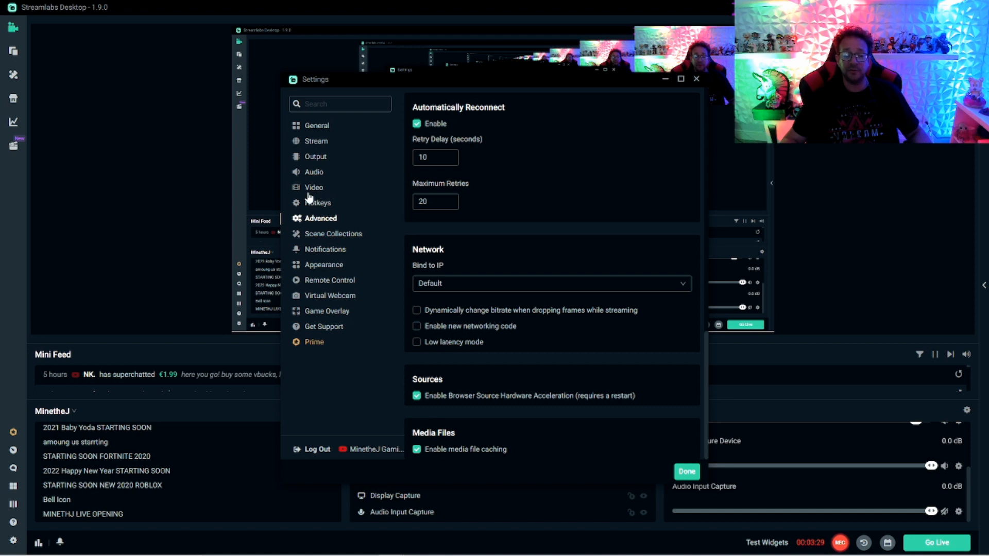
# - Show the Video settings (1920x1080 base, 1280x720 output, 60 FPS) and try the Downscale Filter list
pyautogui.click(313, 187)
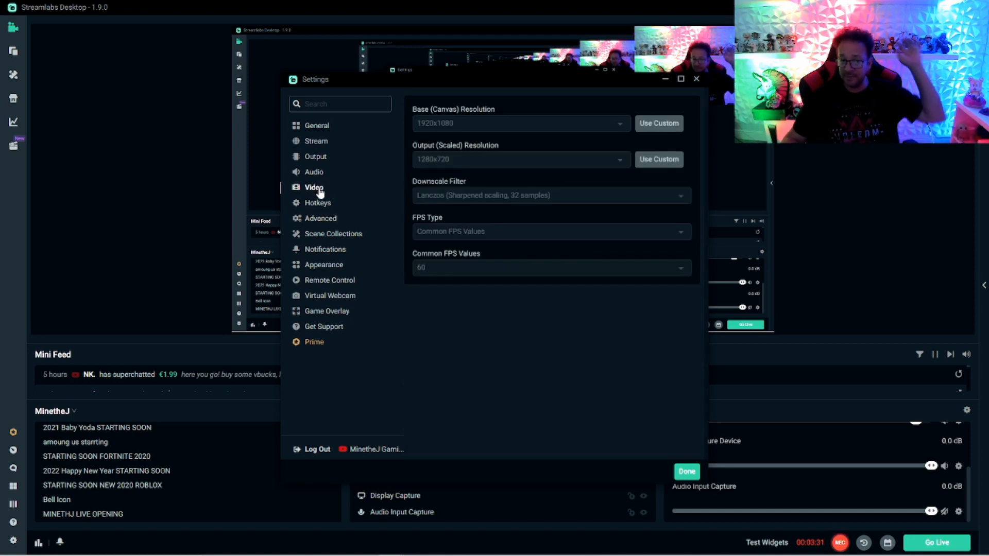
pyautogui.moveTo(360, 234)
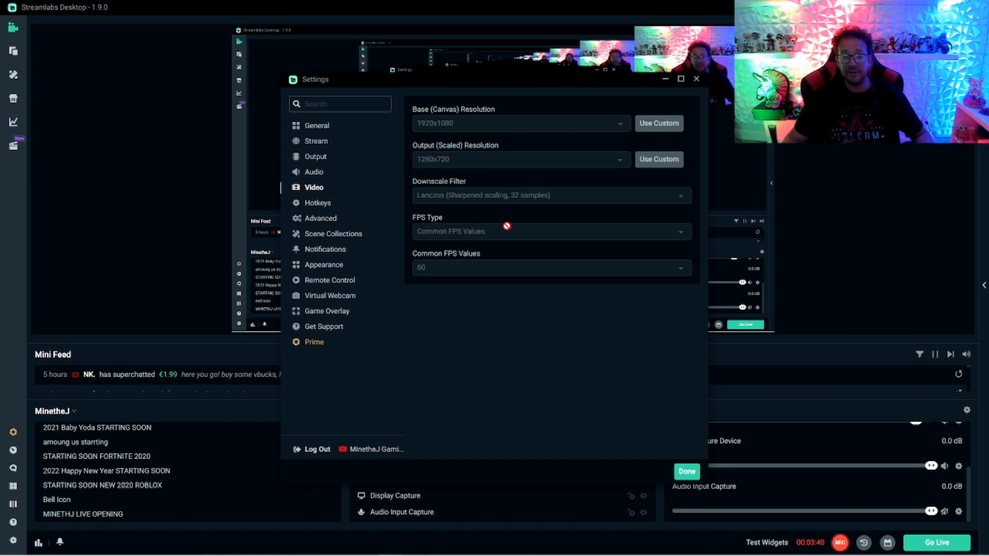
pyautogui.moveTo(495, 263)
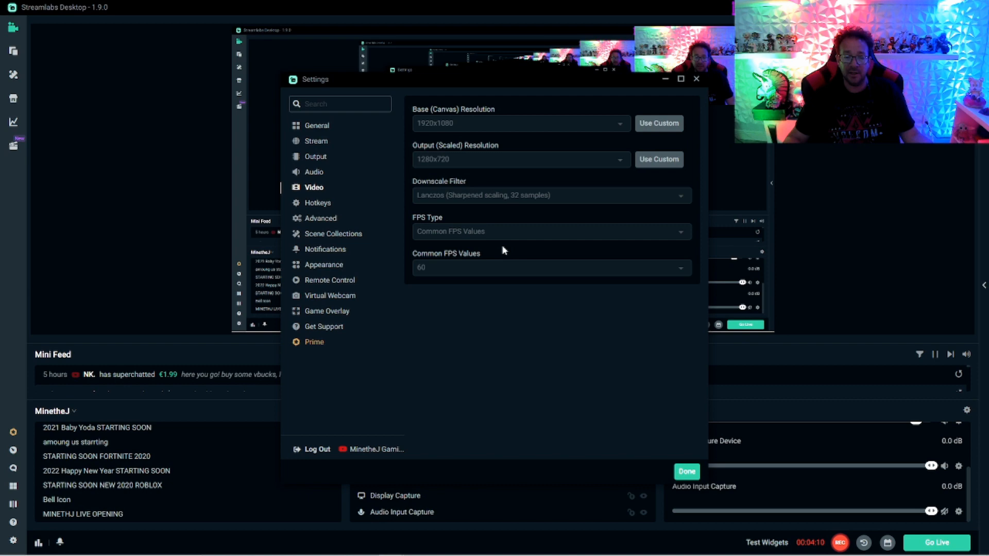
pyautogui.moveTo(484, 204)
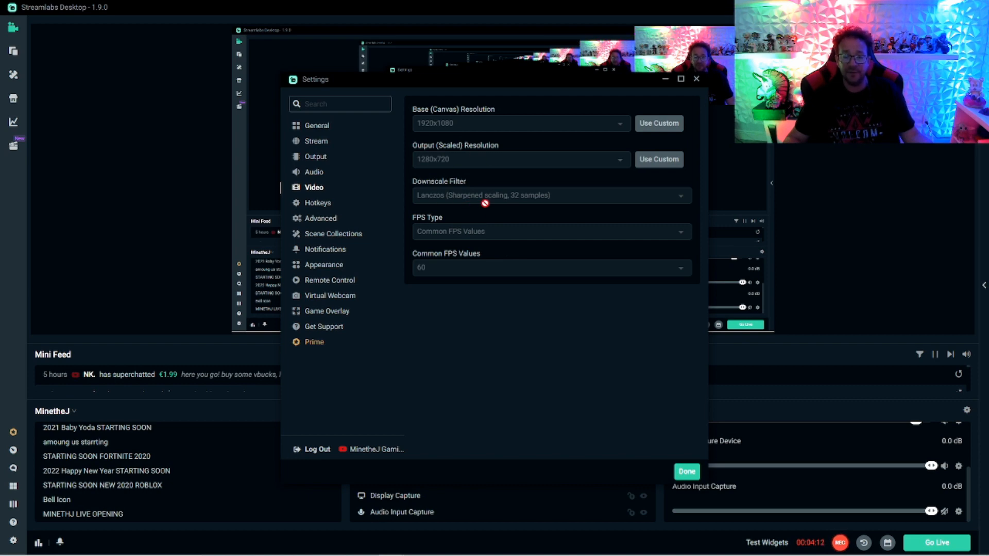
pyautogui.click(315, 155)
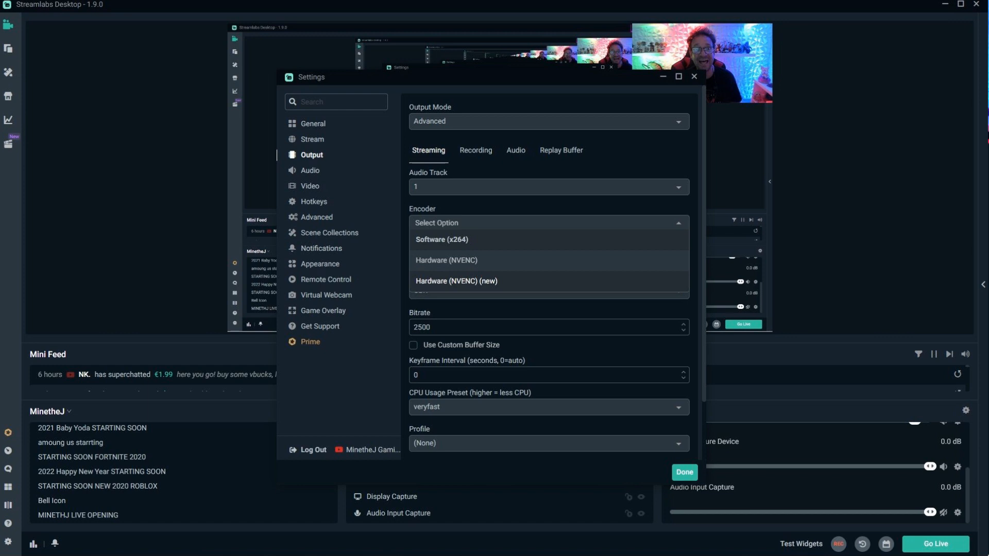
pyautogui.click(310, 185)
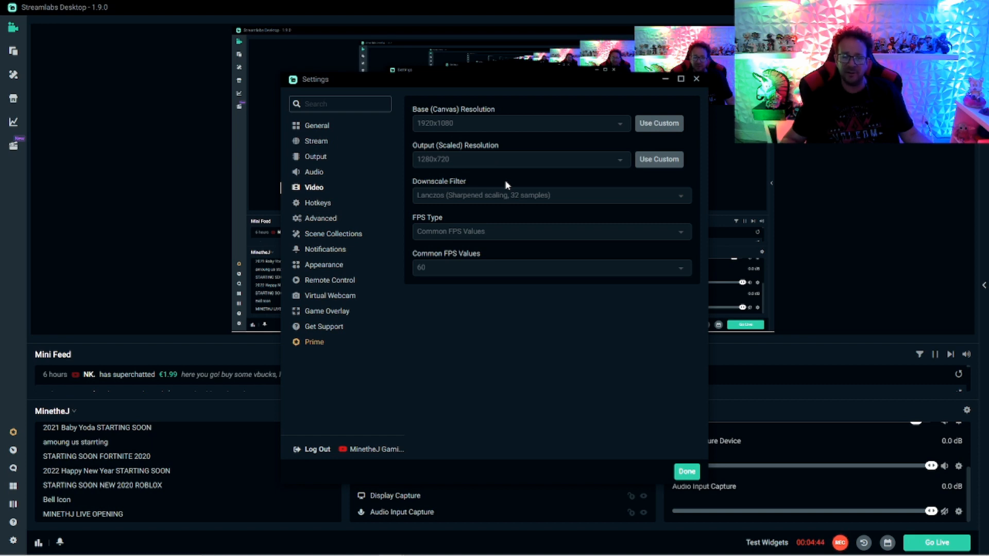
pyautogui.moveTo(514, 179)
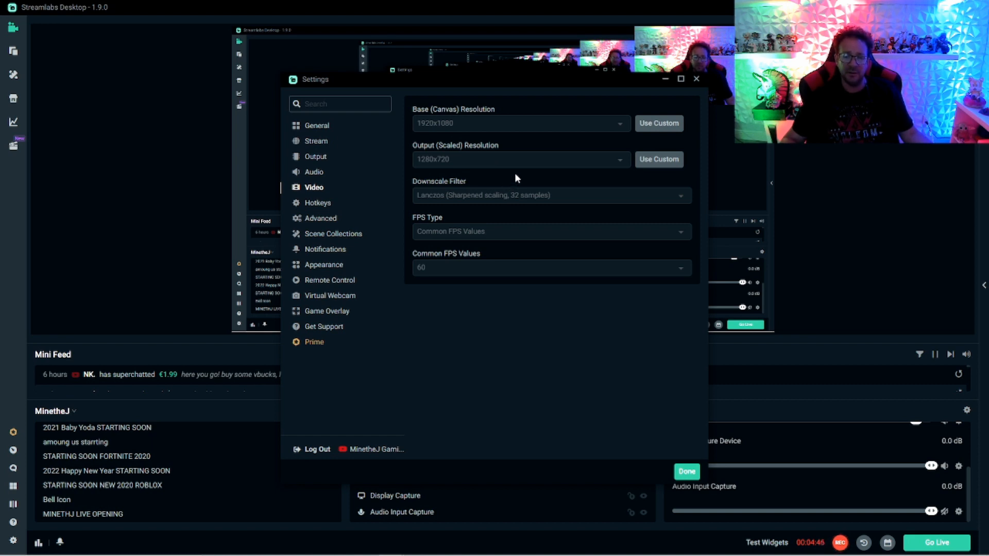
pyautogui.moveTo(431, 232)
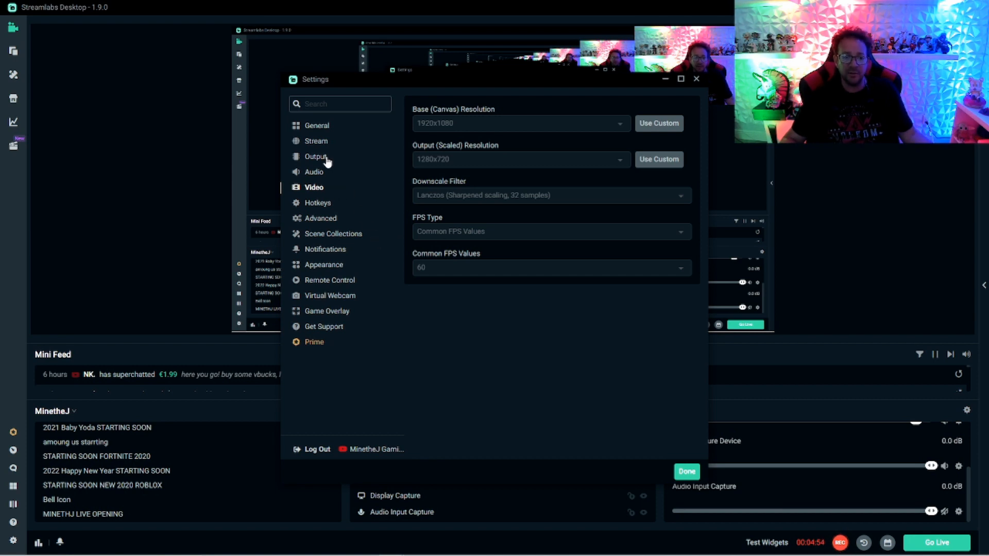
pyautogui.click(316, 157)
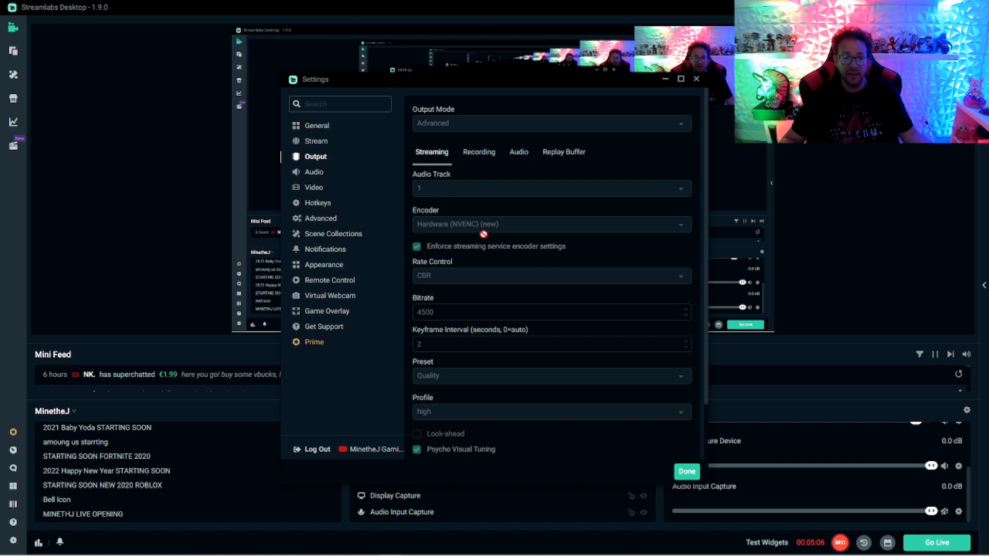
pyautogui.moveTo(648, 232)
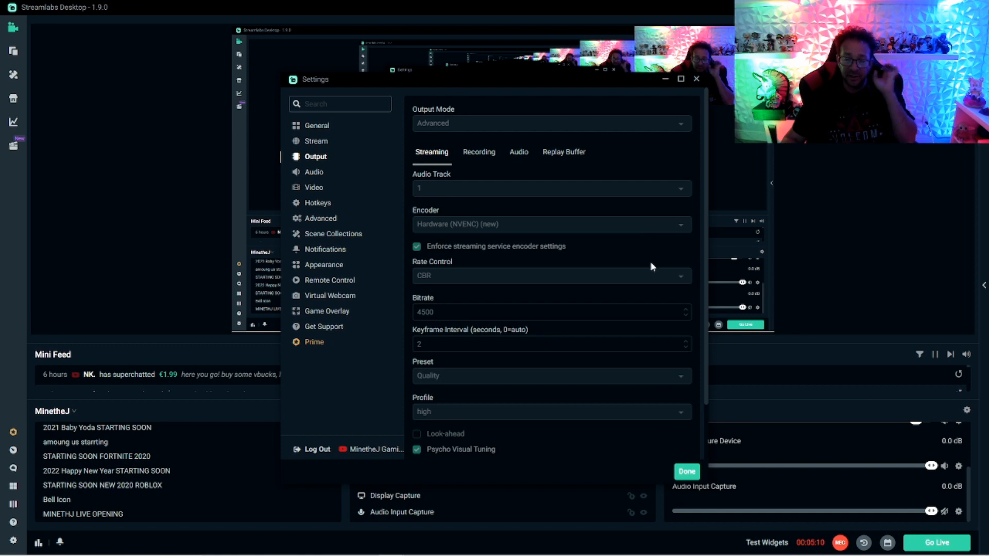
pyautogui.moveTo(643, 230)
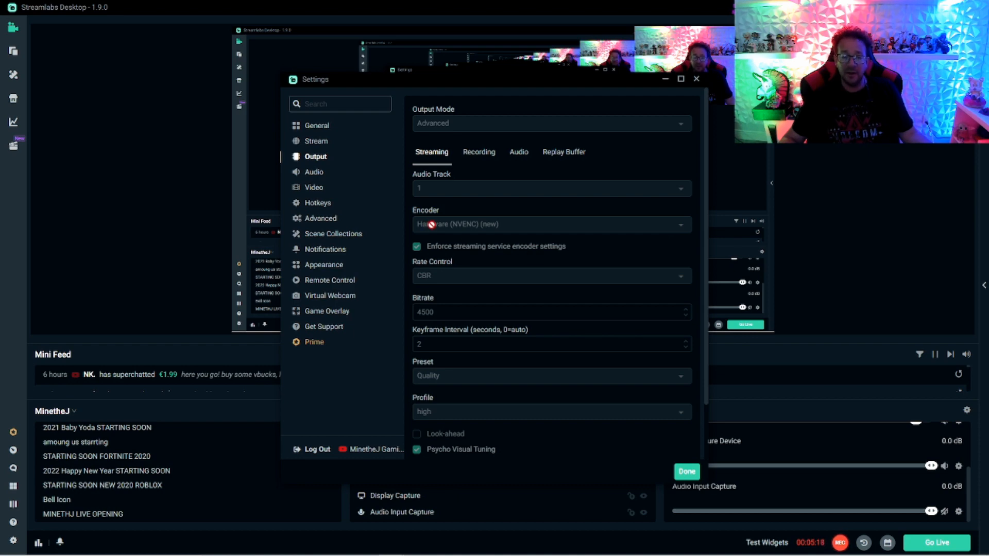
# - Choose Hardware (NVENC) (new) as the streaming encoder in the advanced output settings
pyautogui.click(550, 224)
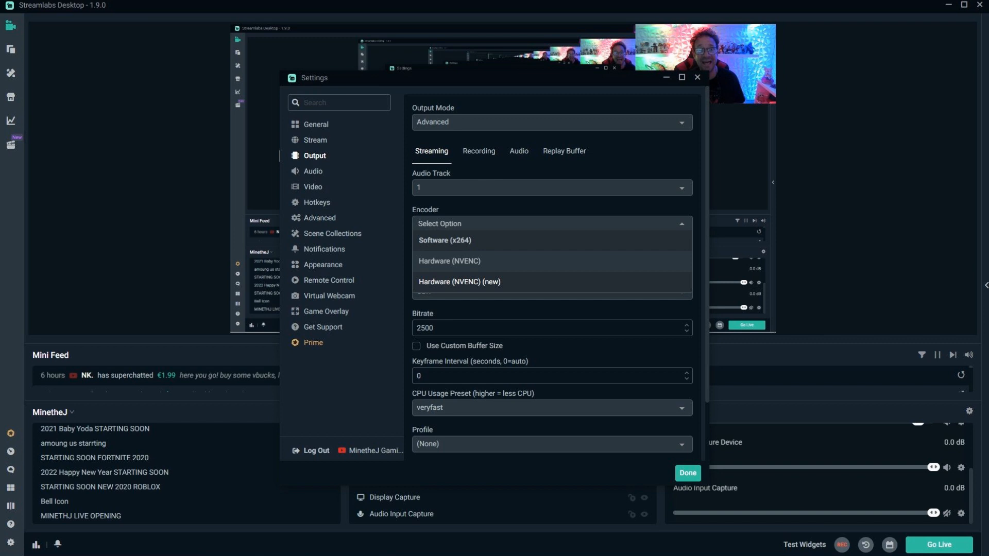
pyautogui.click(458, 282)
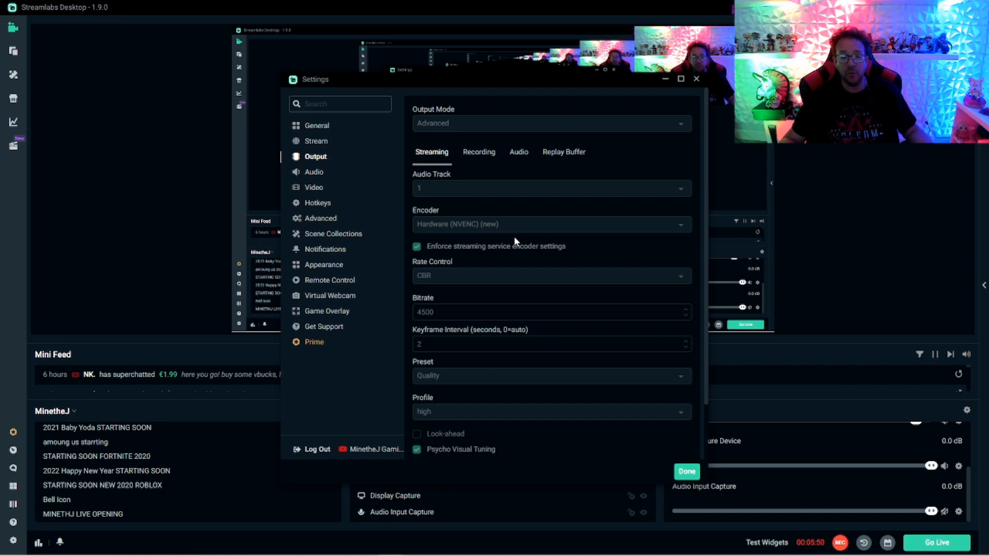
pyautogui.click(550, 223)
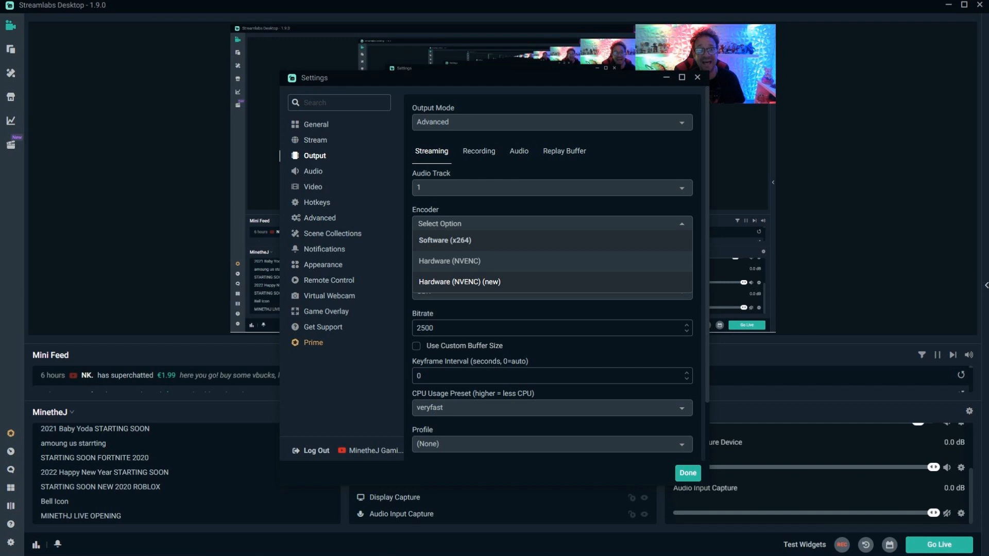
pyautogui.click(459, 282)
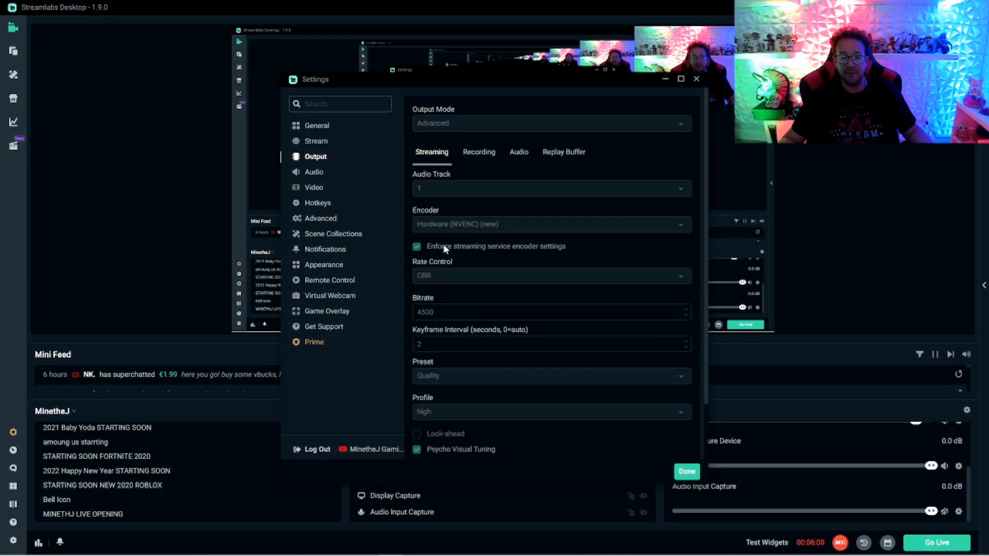
pyautogui.moveTo(402, 250)
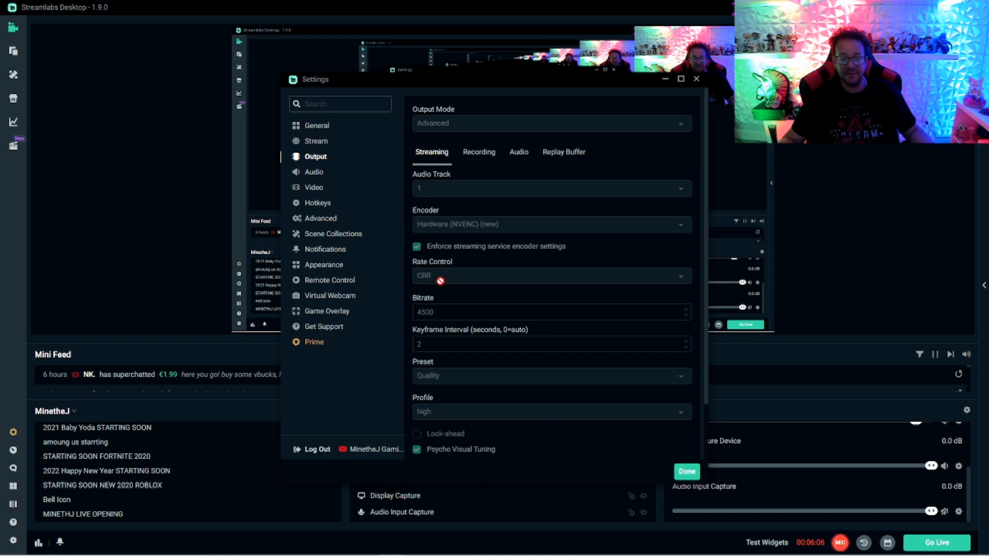
pyautogui.moveTo(464, 313)
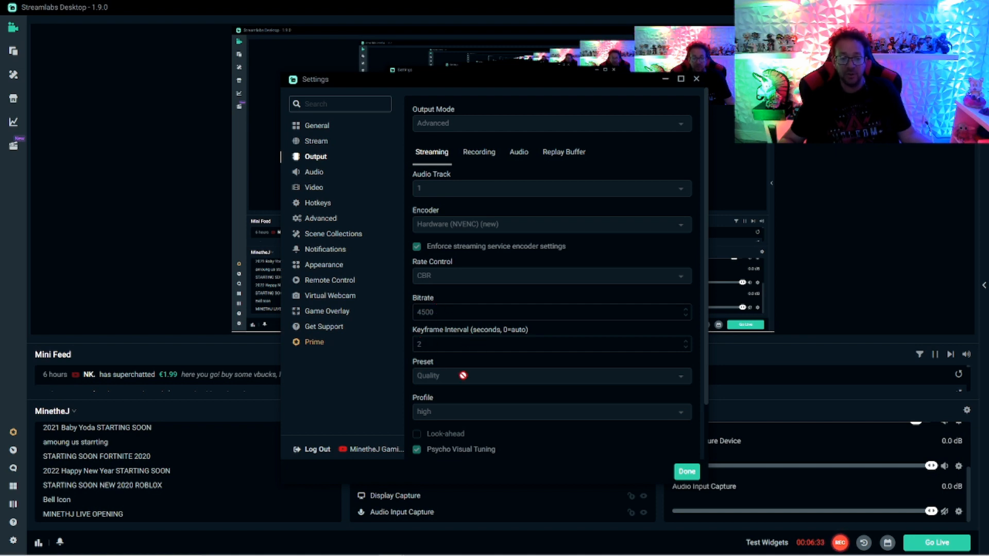
pyautogui.moveTo(523, 380)
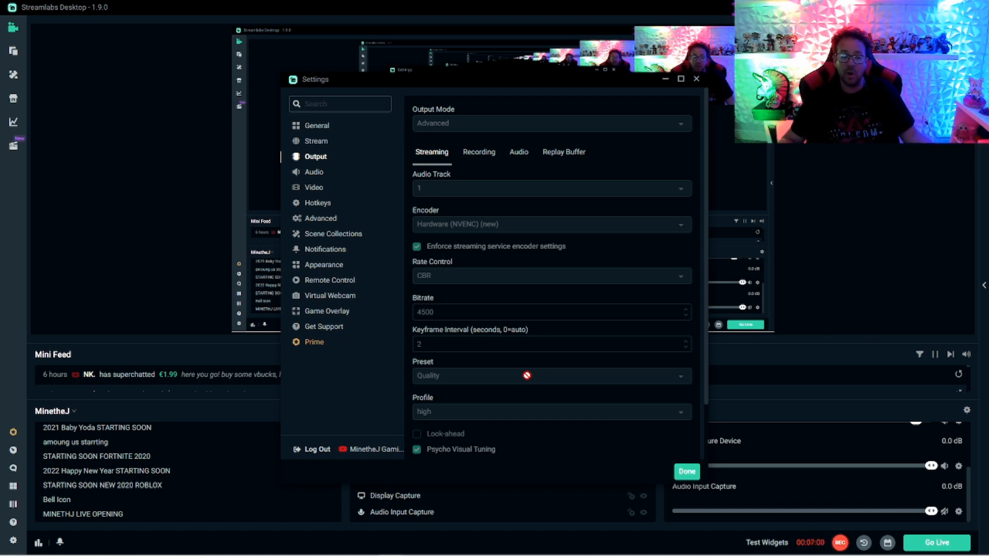
pyautogui.moveTo(527, 397)
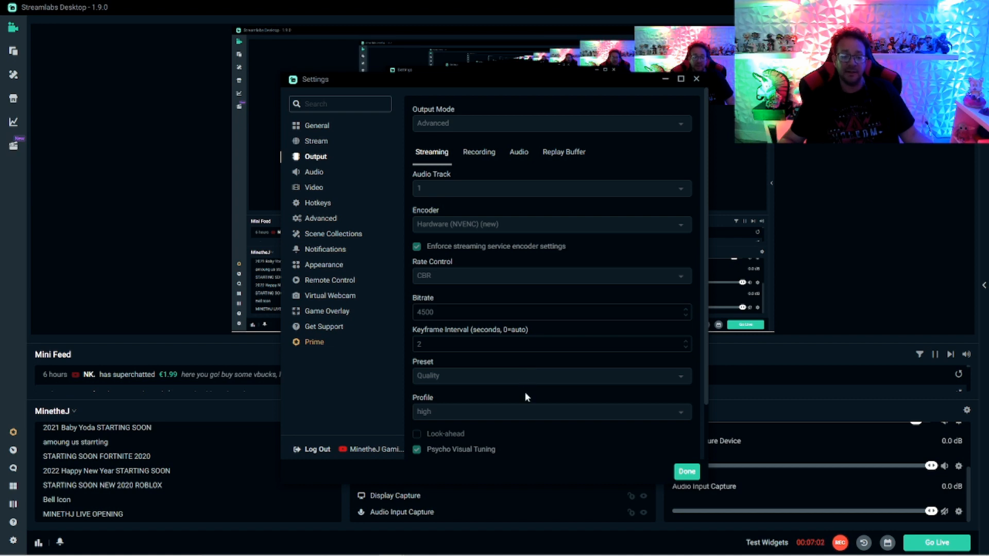
pyautogui.moveTo(538, 411)
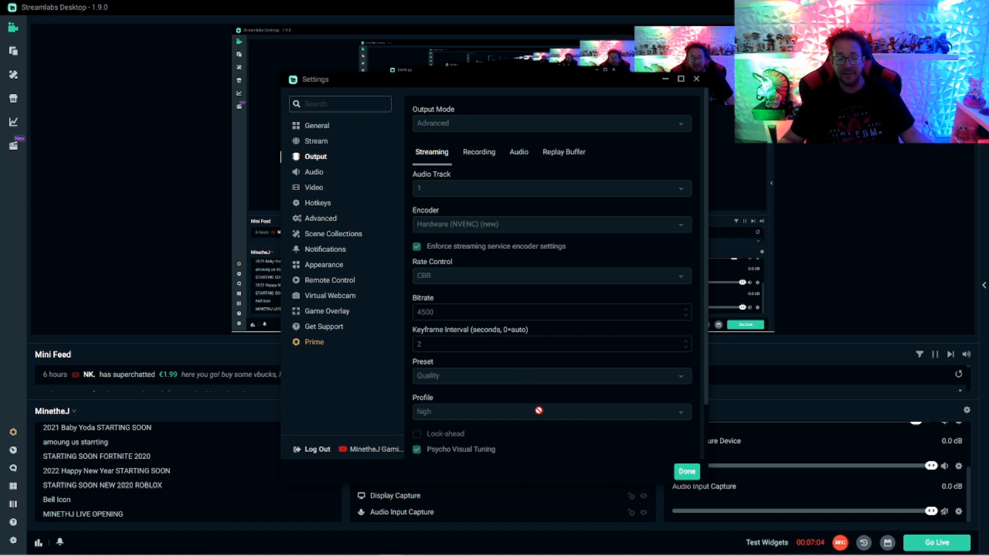
pyautogui.moveTo(536, 396)
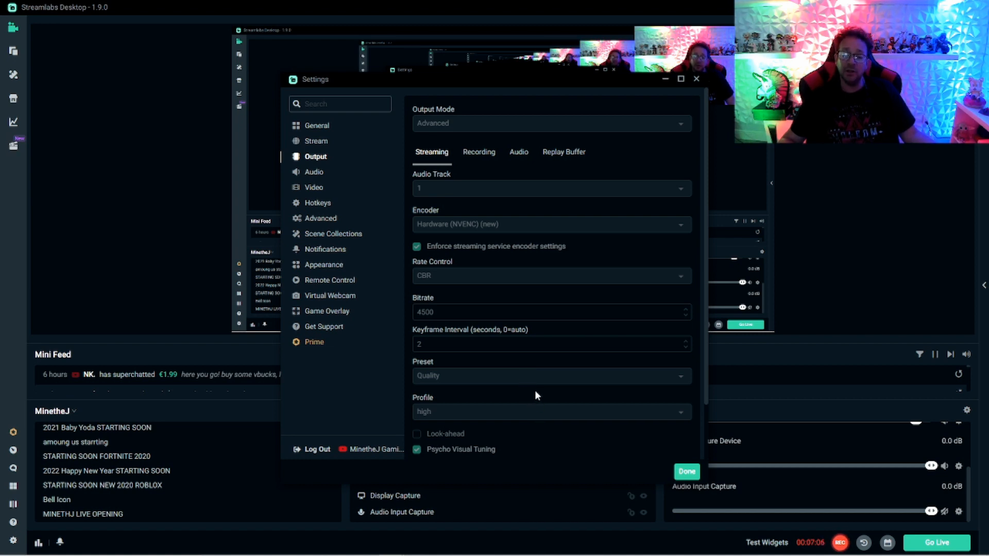
pyautogui.moveTo(540, 396)
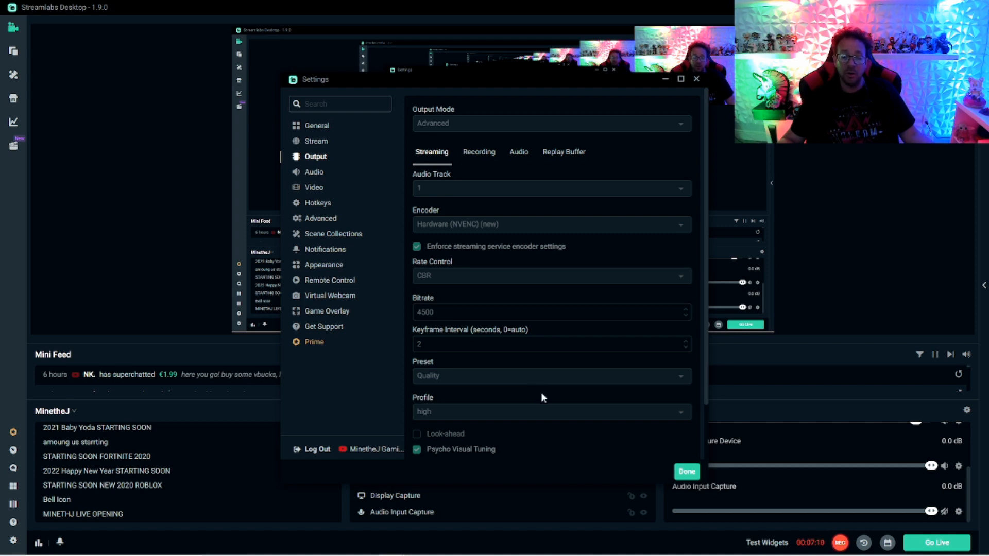
# - Return to the Output settings and keep the x264 CPU usage preset at veryfast with 2500 bitrate
pyautogui.click(316, 125)
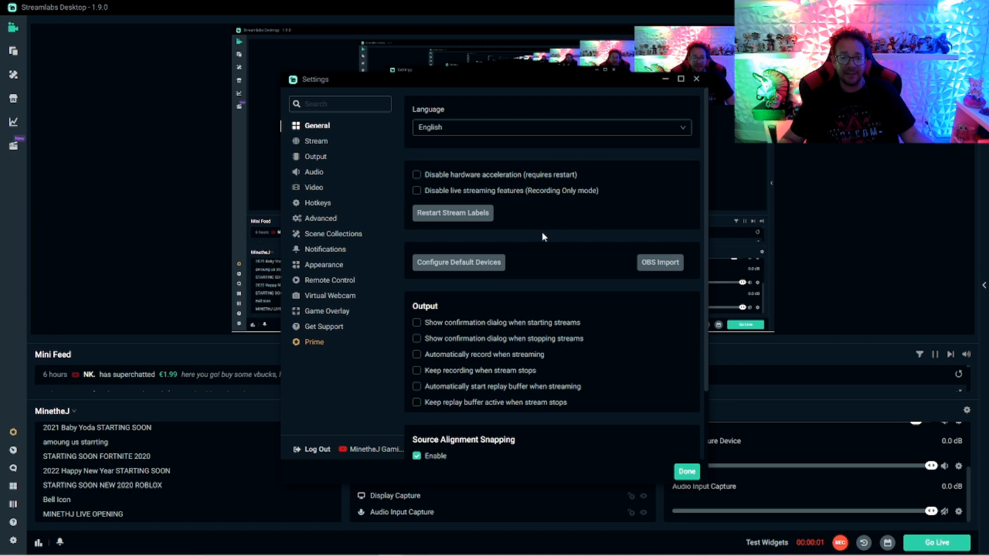
pyautogui.moveTo(557, 211)
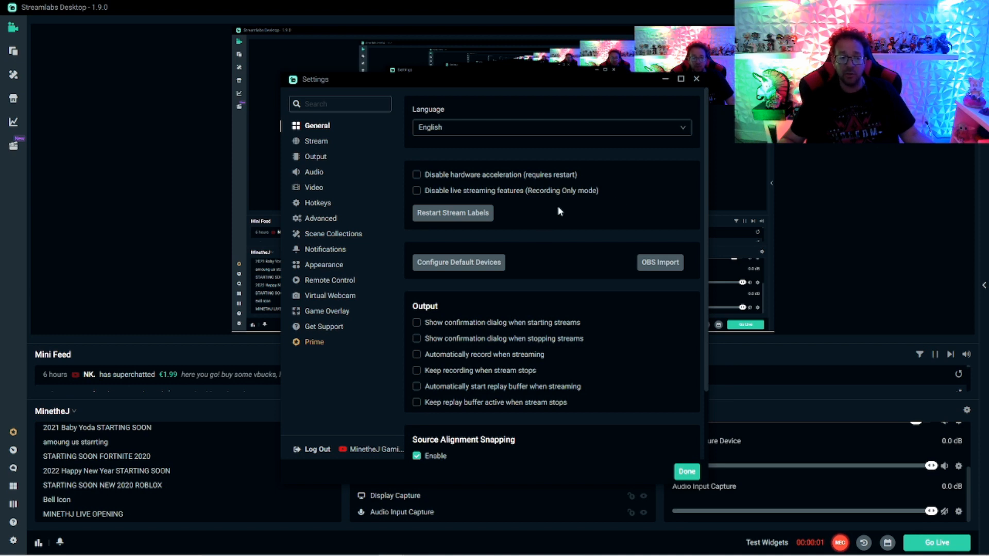
pyautogui.click(315, 157)
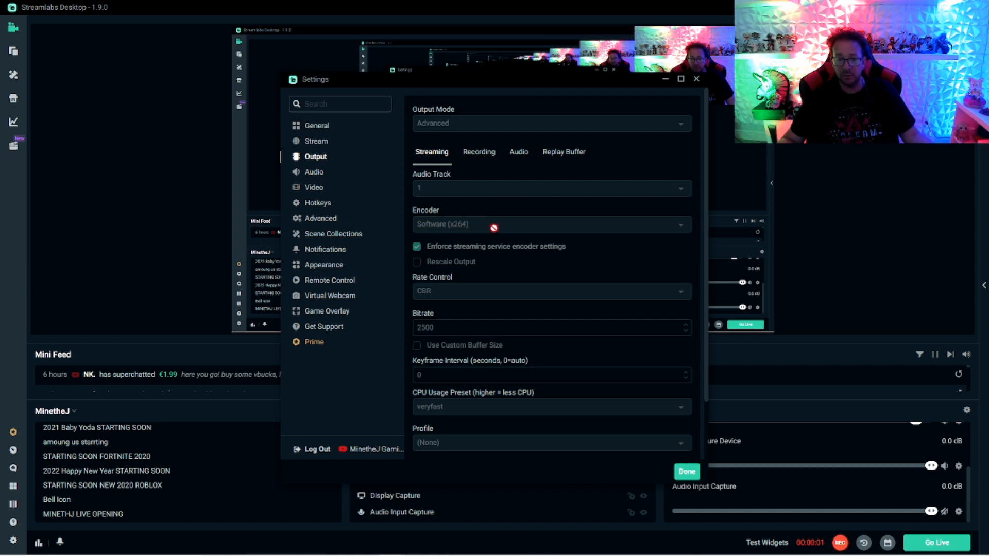
pyautogui.scroll(-3)
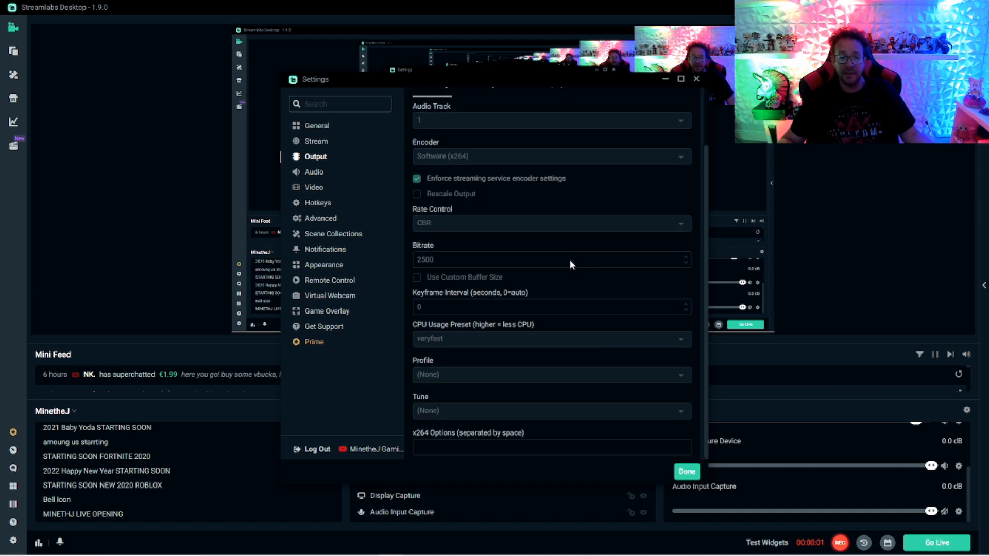
pyautogui.moveTo(448, 262)
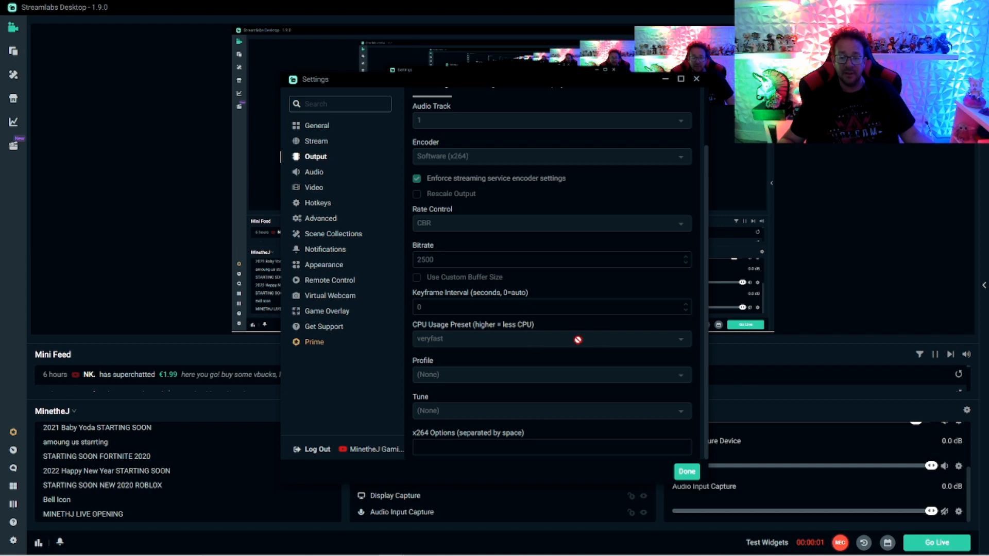
pyautogui.moveTo(451, 334)
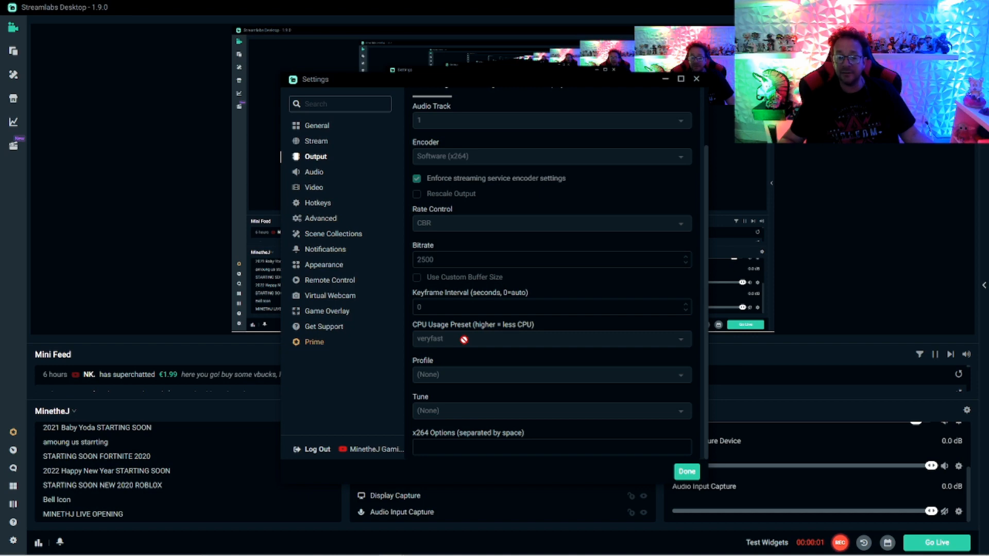
pyautogui.click(550, 339)
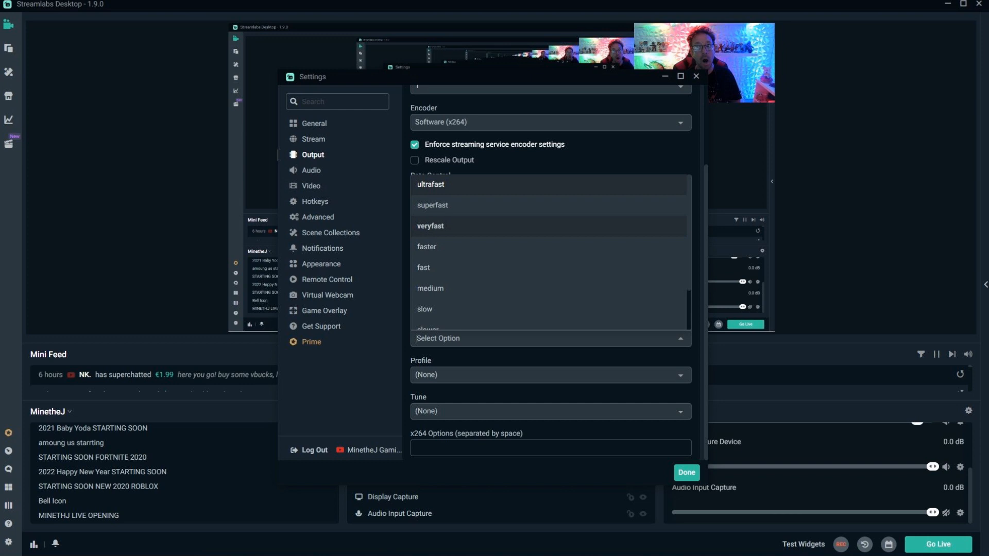
pyautogui.click(430, 225)
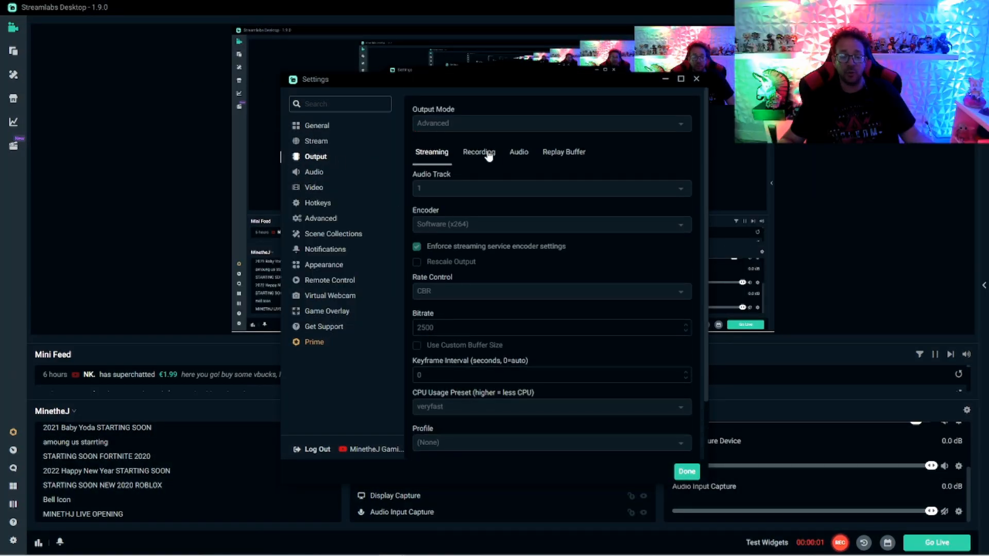
pyautogui.moveTo(473, 142)
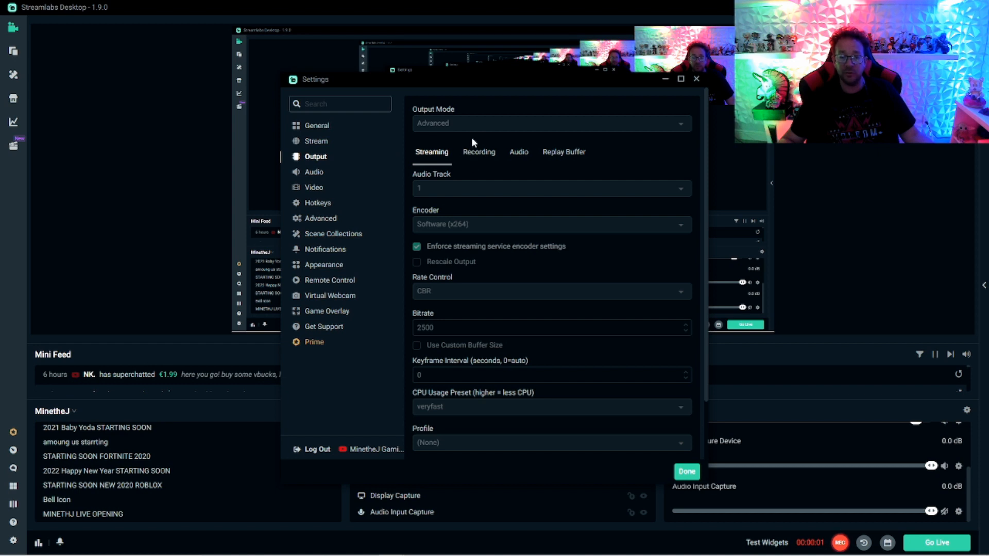
pyautogui.moveTo(482, 157)
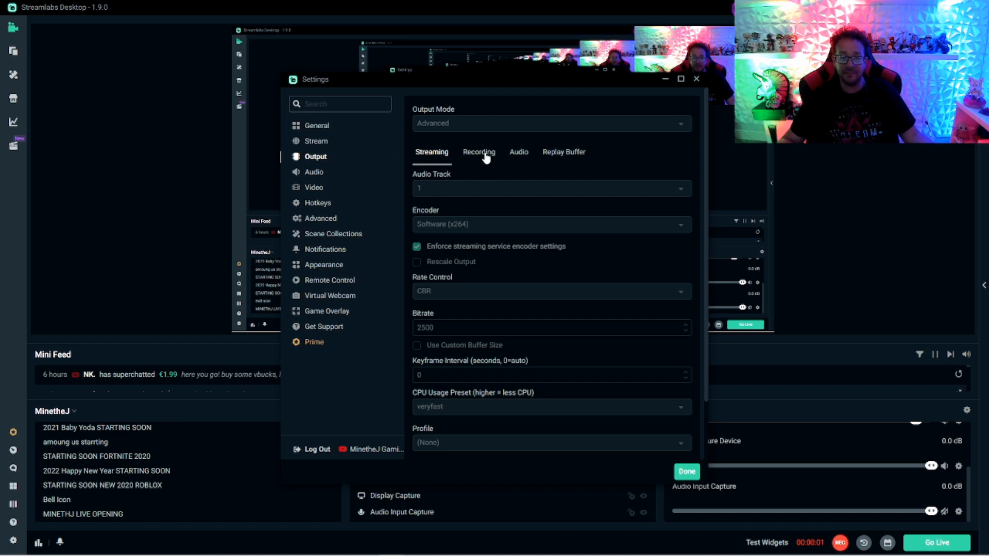
# - Review the Recording output (mp4, new NVENC, 5000 bitrate), then return to the Video settings
pyautogui.click(479, 153)
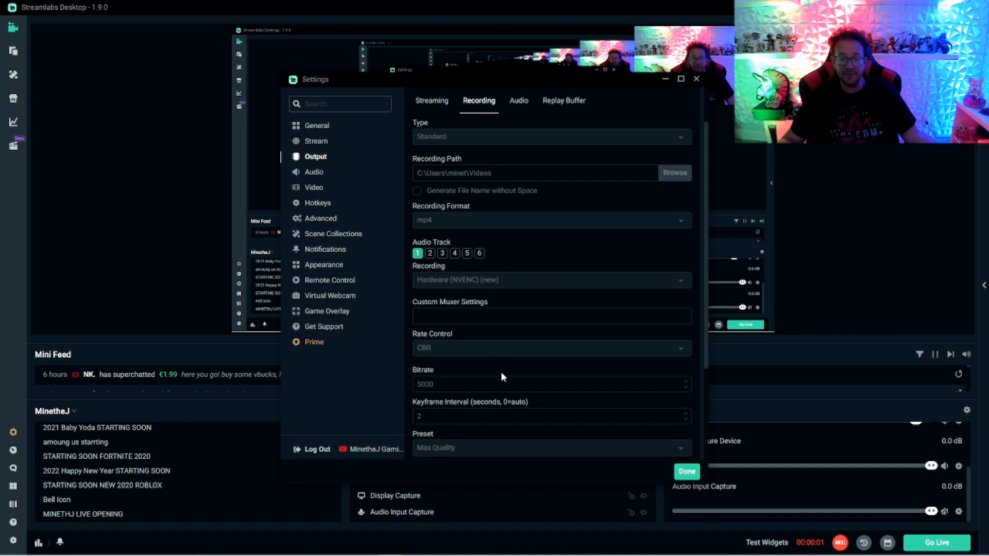
pyautogui.moveTo(455, 366)
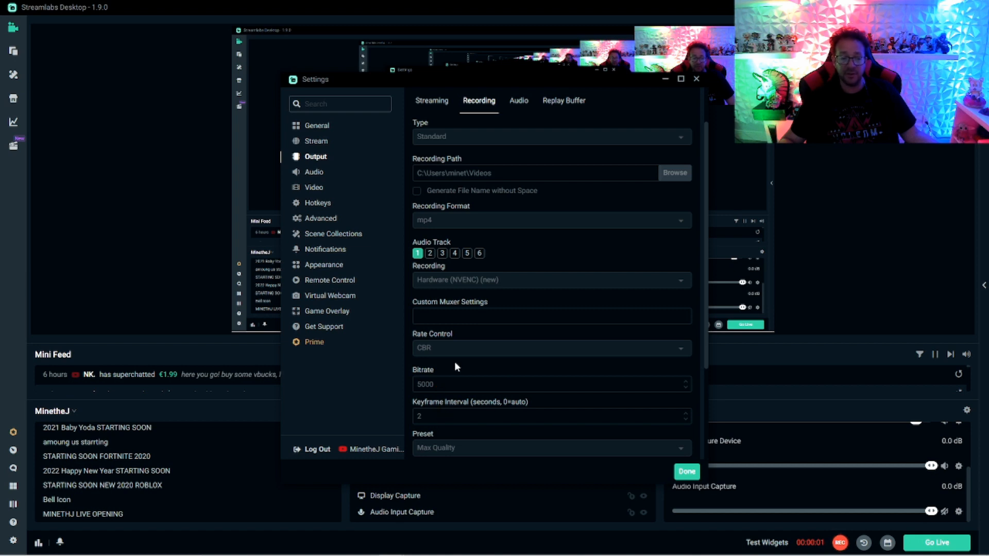
pyautogui.scroll(-3)
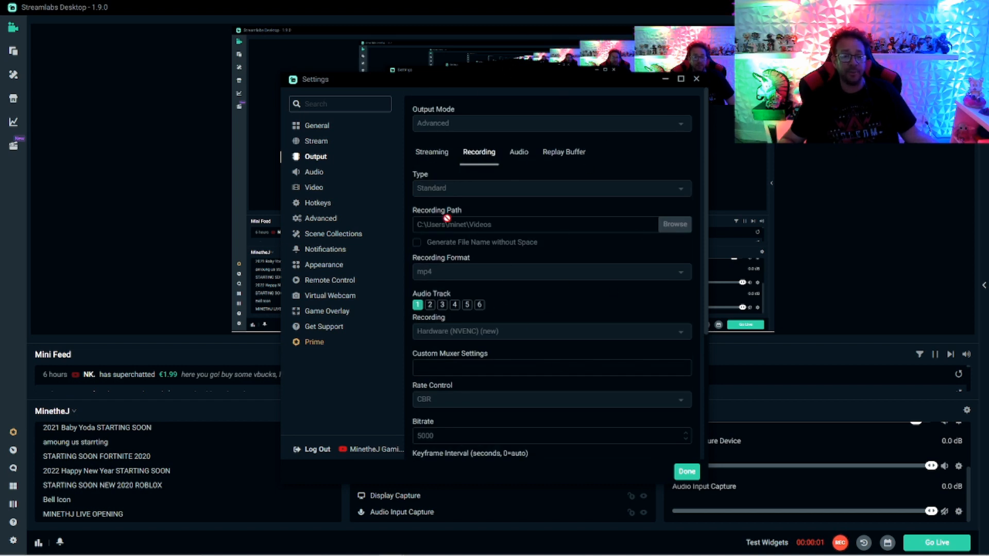
pyautogui.click(313, 187)
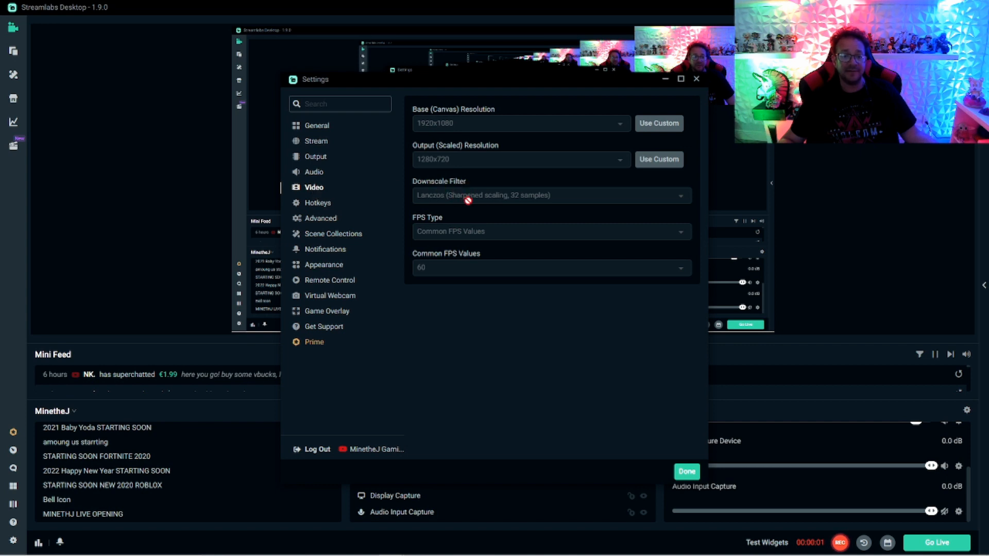
pyautogui.click(549, 194)
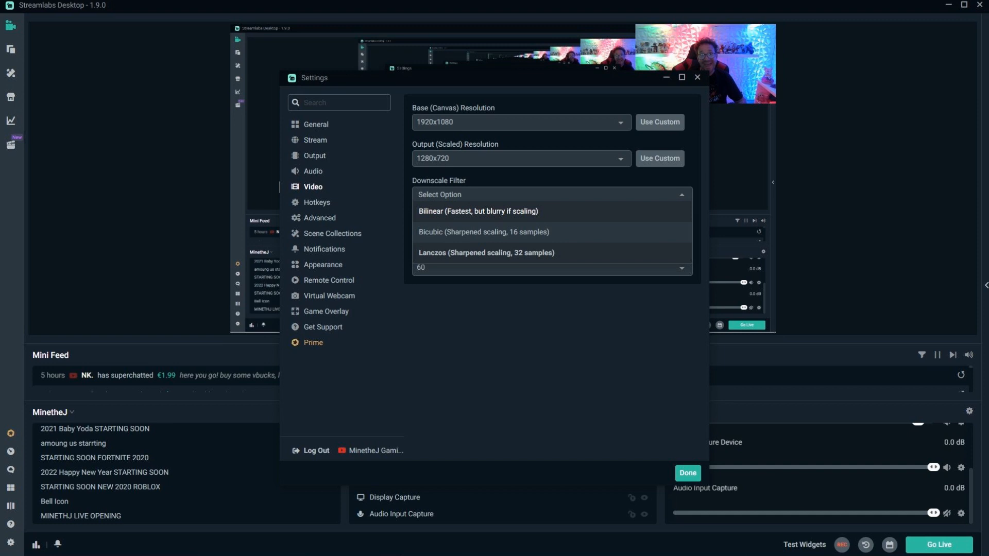
pyautogui.click(485, 252)
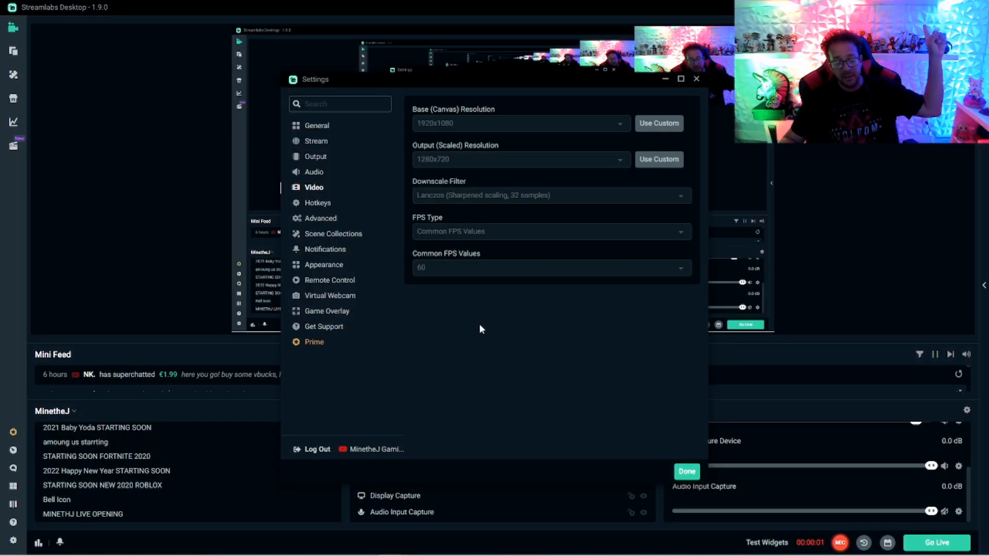